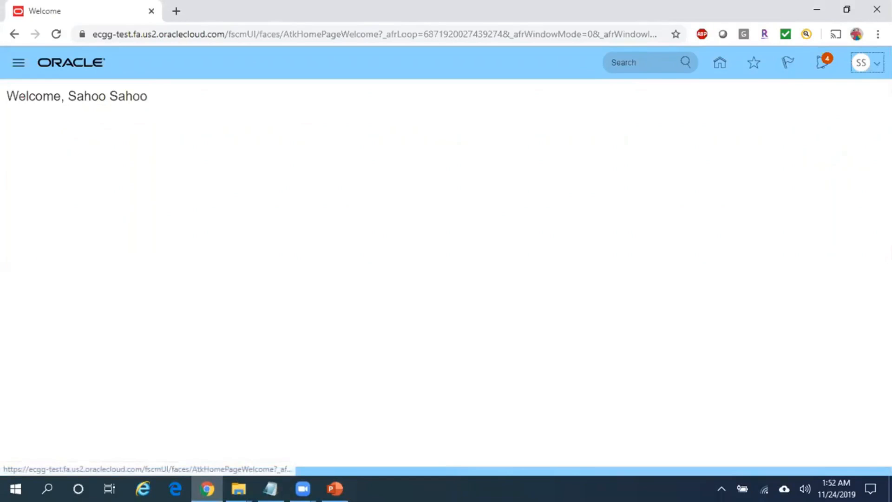
# Open Setup and Maintenance from the user menu and display its setup task list.
pyautogui.click(865, 63)
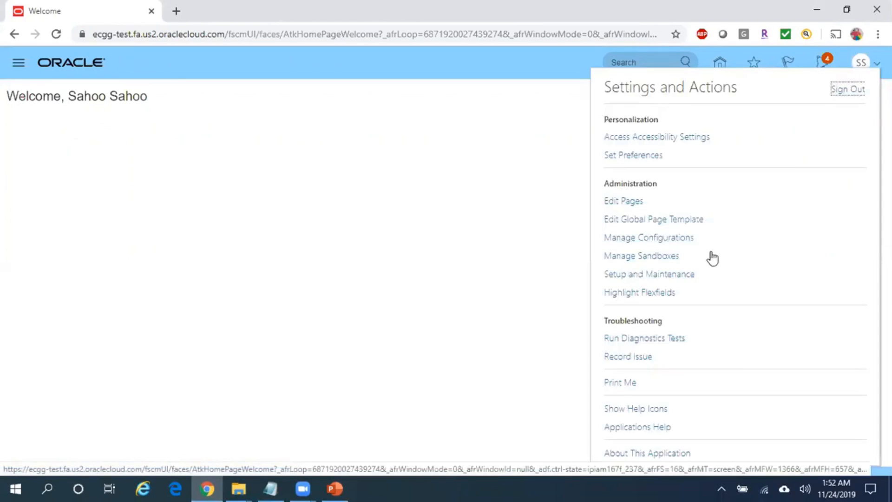
pyautogui.click(649, 274)
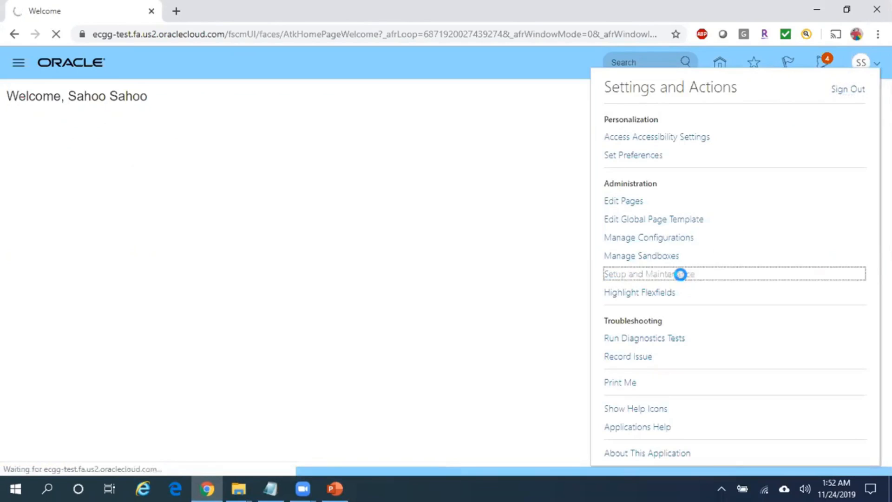
pyautogui.click(649, 273)
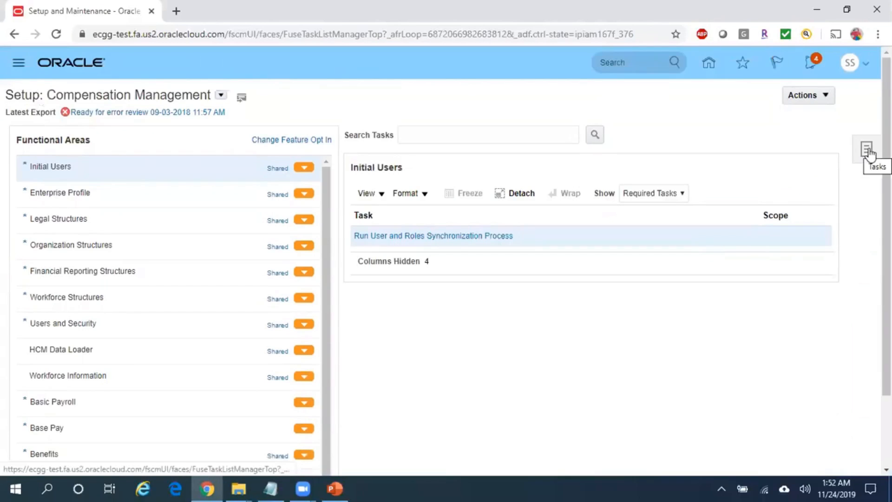
pyautogui.click(868, 150)
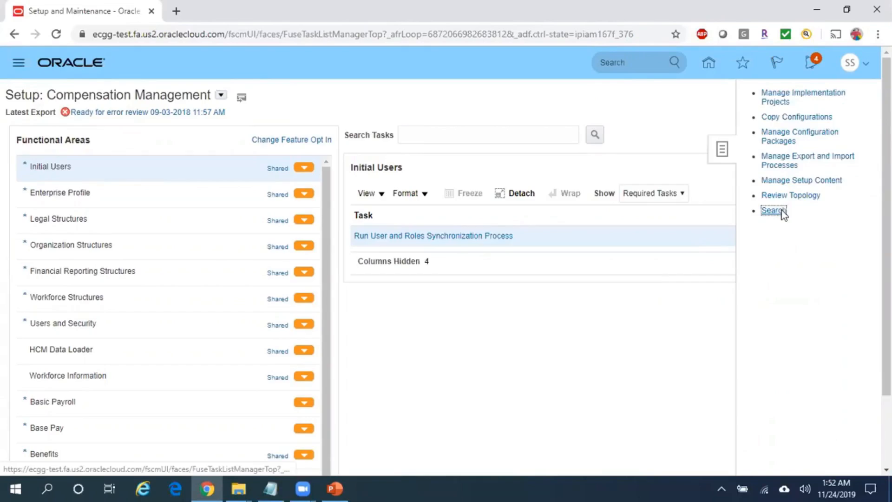
# Search tasks for 'Create Chart of Accounts', then download and open its Rapid Implementation workbook.
pyautogui.click(773, 210)
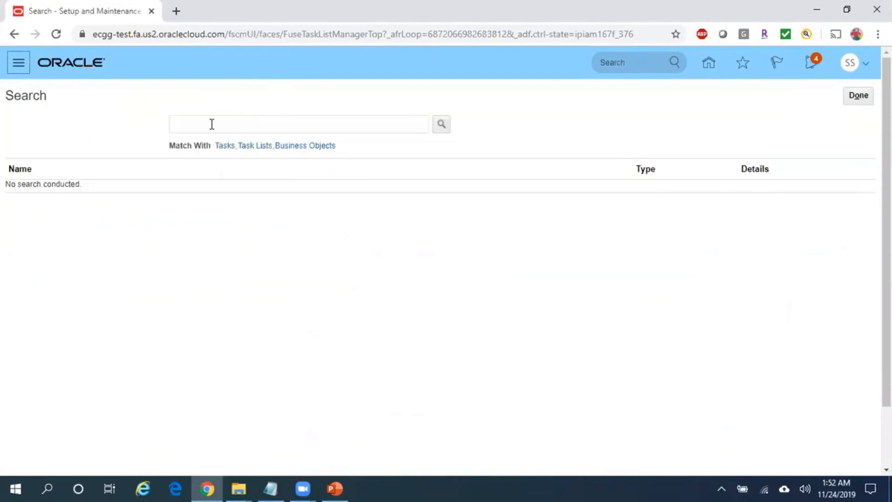
pyautogui.write('Create Chart of Accounts')
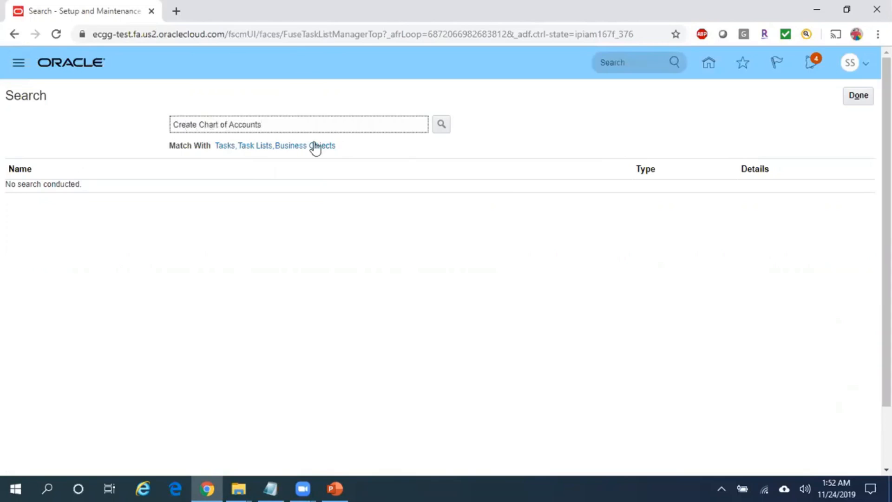
pyautogui.click(441, 124)
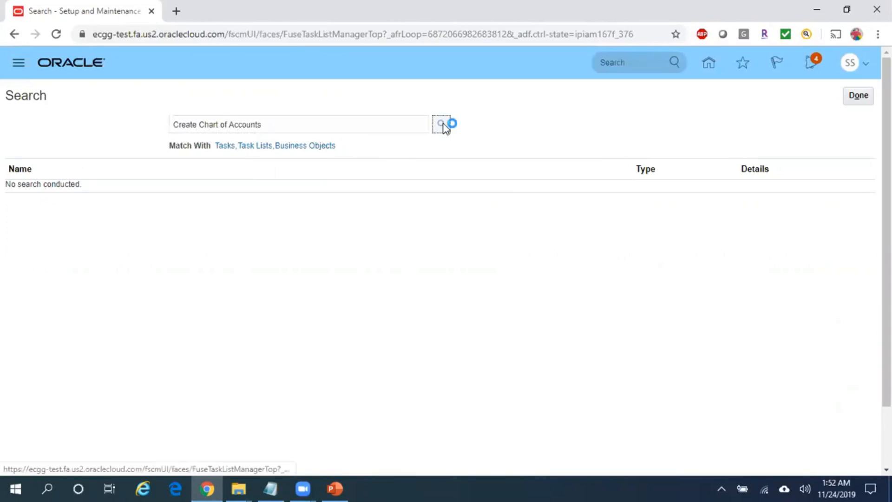
pyautogui.click(441, 124)
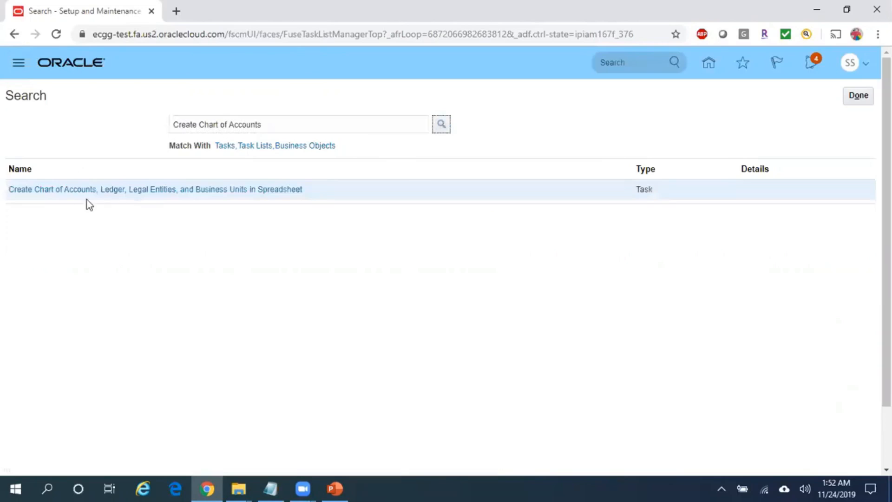
pyautogui.moveTo(172, 189)
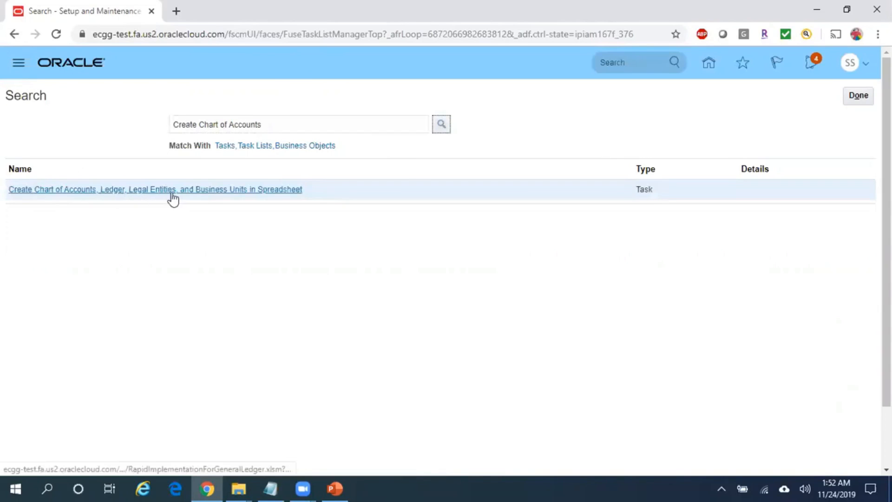
pyautogui.moveTo(275, 192)
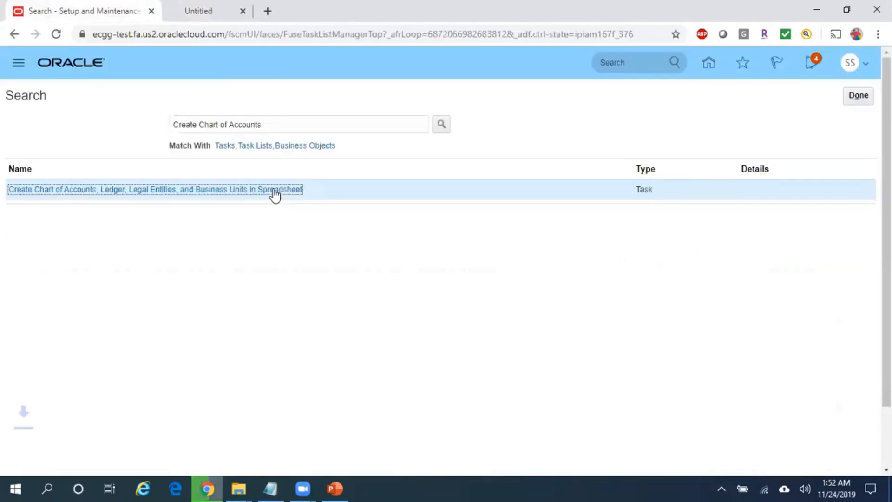
pyautogui.click(155, 189)
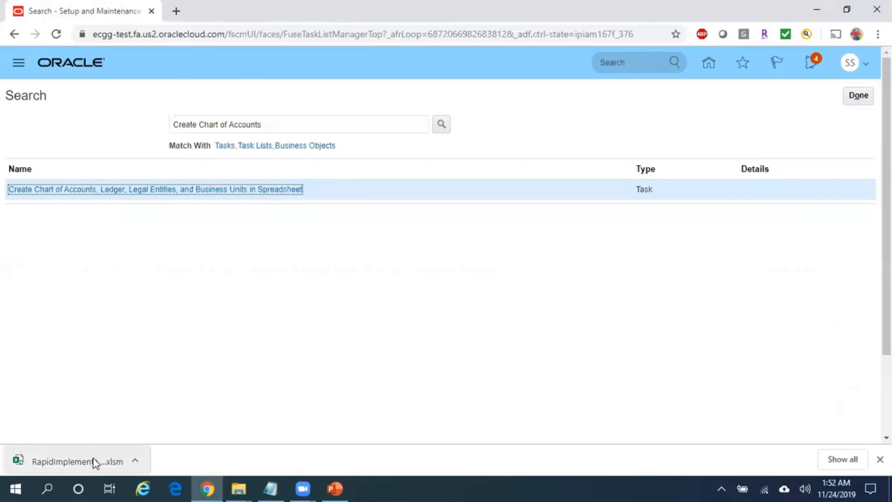
pyautogui.click(68, 461)
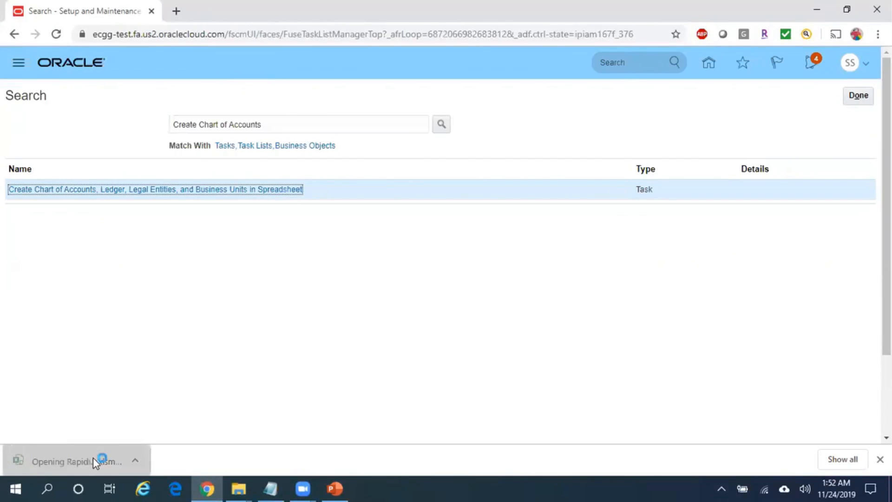
# Open the Rapid Implementation for General Ledger workbook read-only and enable editing.
pyautogui.click(154, 189)
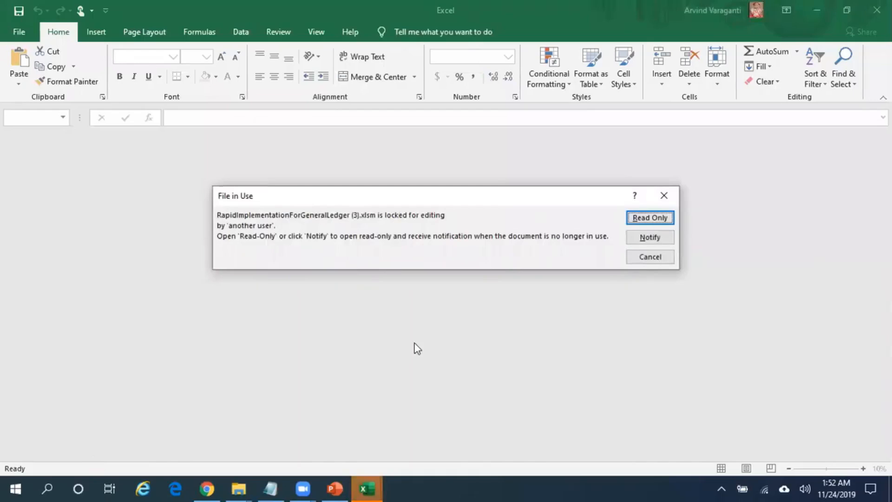
pyautogui.moveTo(353, 224)
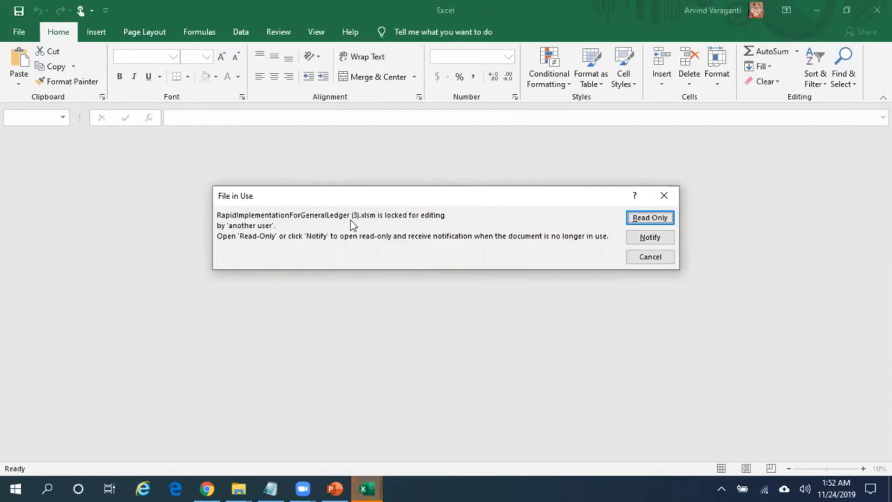
pyautogui.moveTo(259, 253)
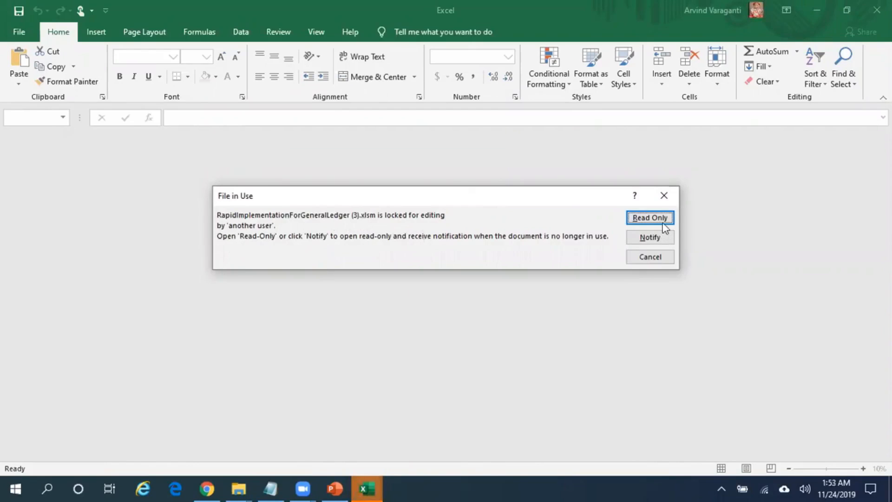
pyautogui.click(650, 217)
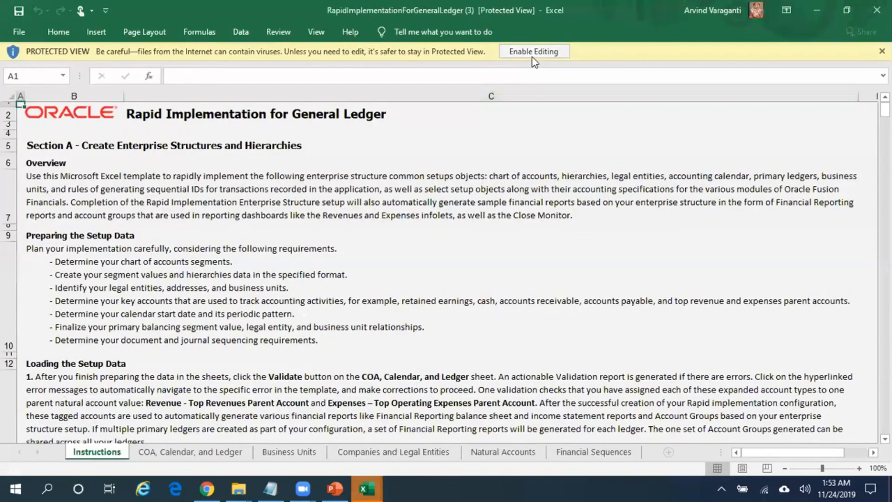
pyautogui.click(533, 51)
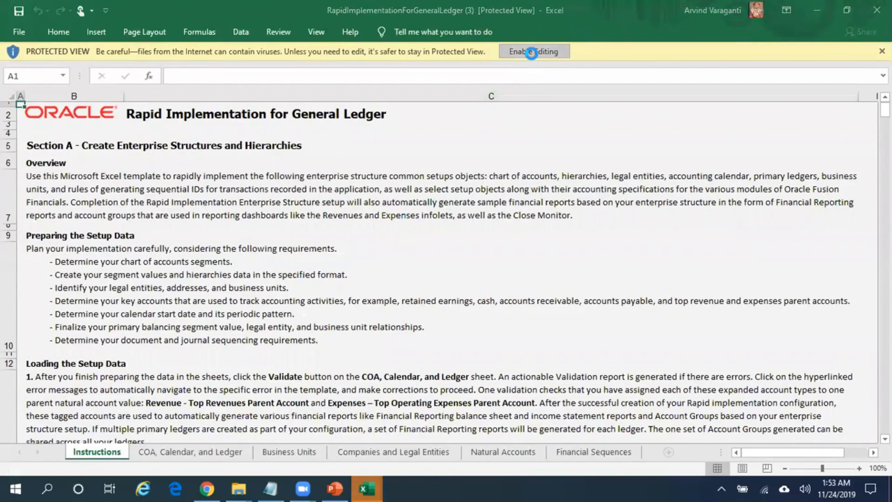
pyautogui.click(533, 51)
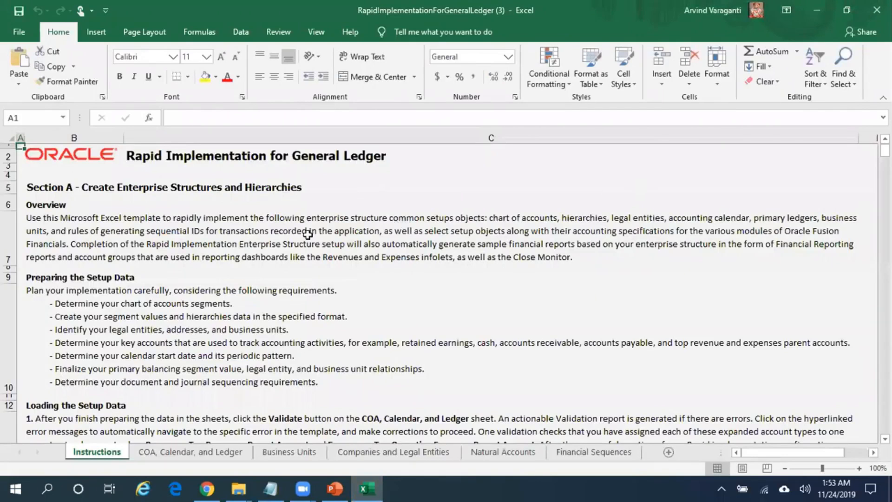
# Read through the Instructions sheet, then go to the COA, Calendar, and Ledger sheet.
pyautogui.click(171, 290)
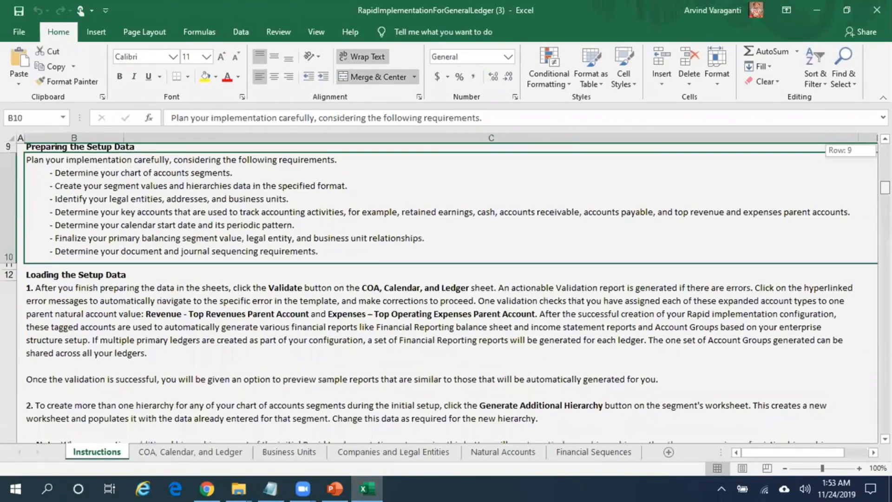
pyautogui.scroll(-3)
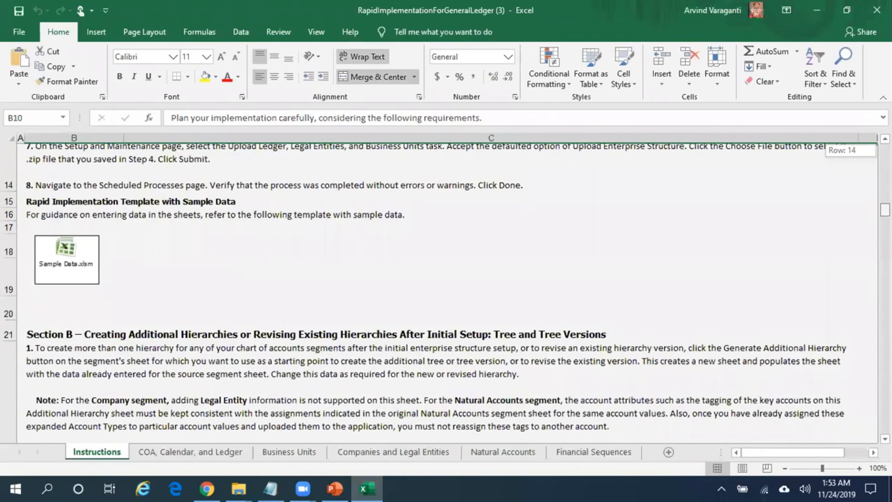
pyautogui.scroll(-3)
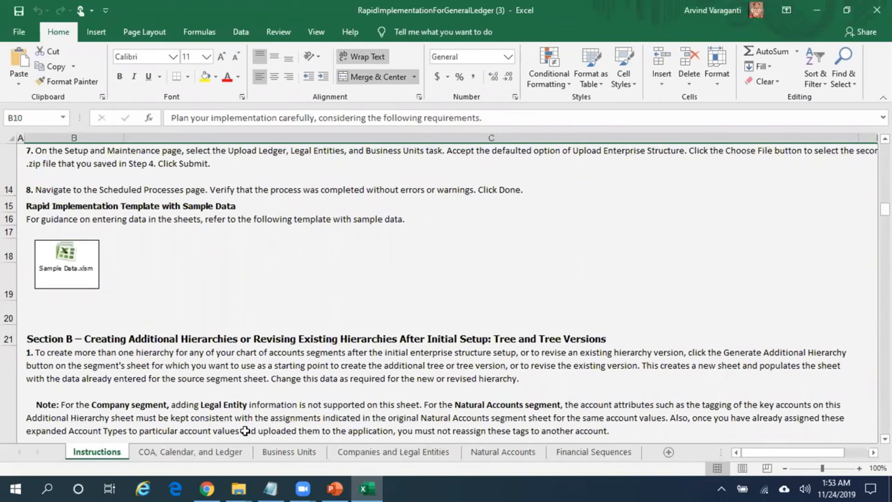
pyautogui.moveTo(191, 451)
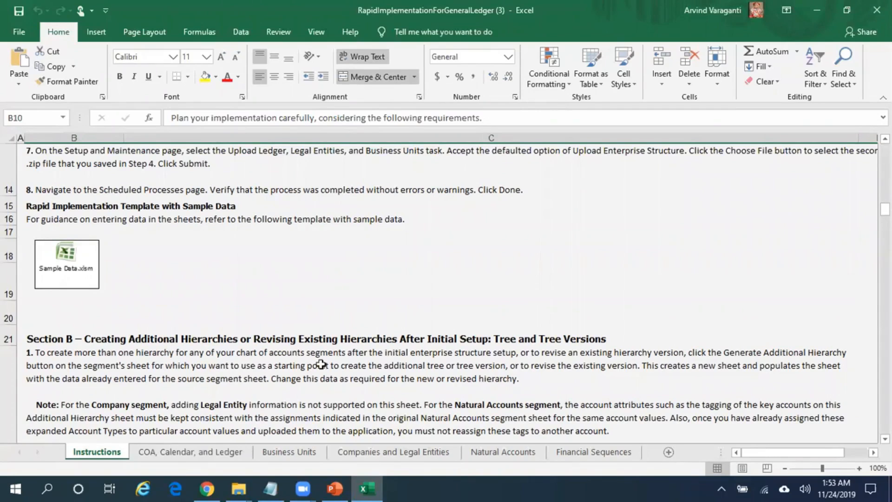
pyautogui.click(190, 451)
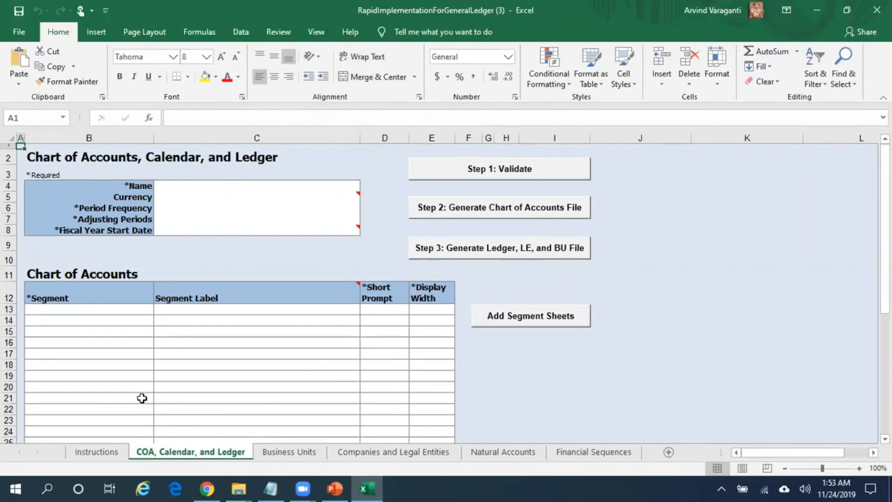
pyautogui.moveTo(151, 340)
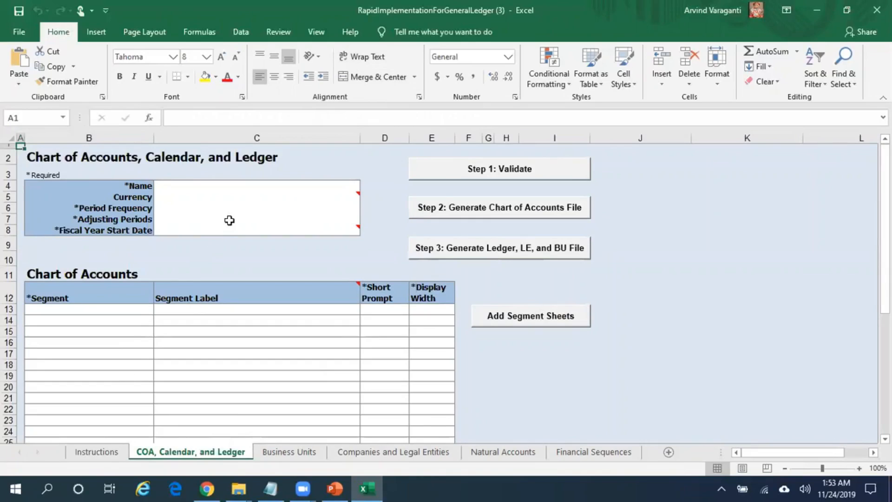
pyautogui.moveTo(221, 329)
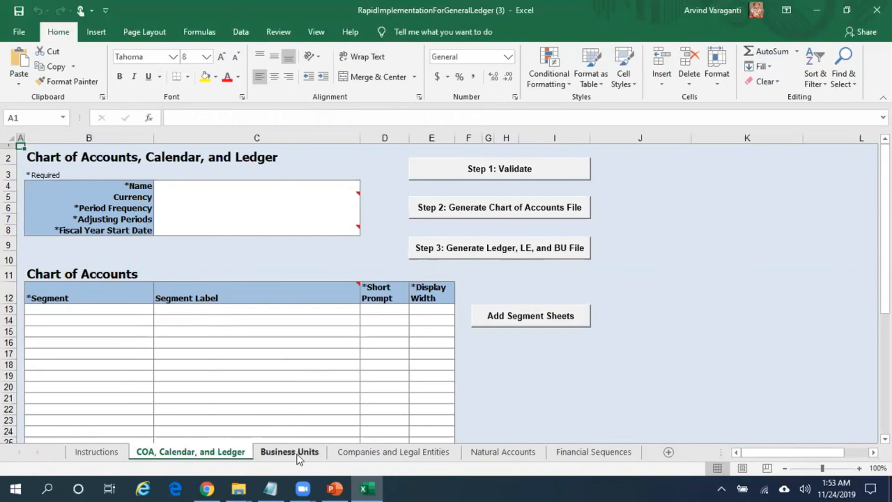
# Browse the empty Business Units, Companies, and Natural Accounts sheets, then select the embedded Sample Data workbook.
pyautogui.click(289, 451)
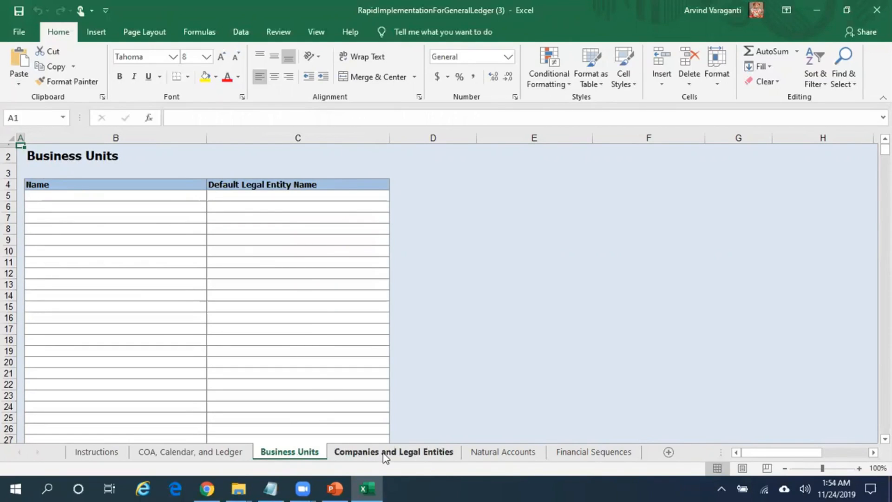
pyautogui.click(393, 452)
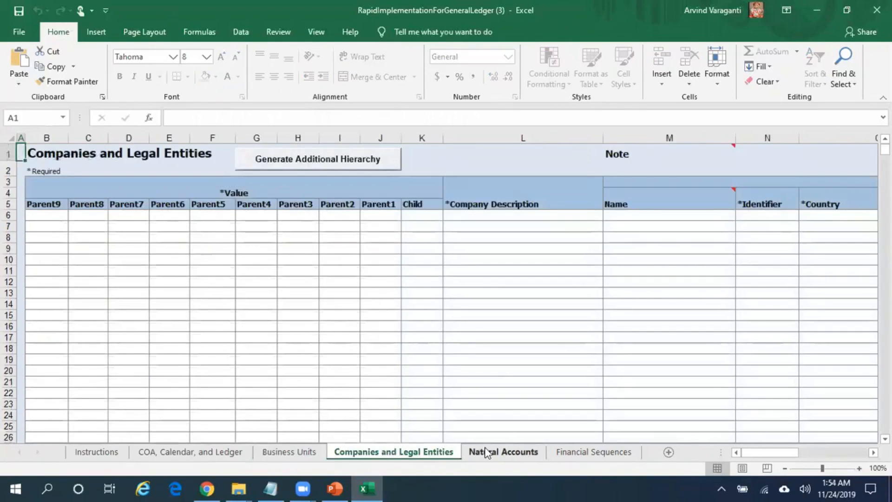
pyautogui.click(593, 452)
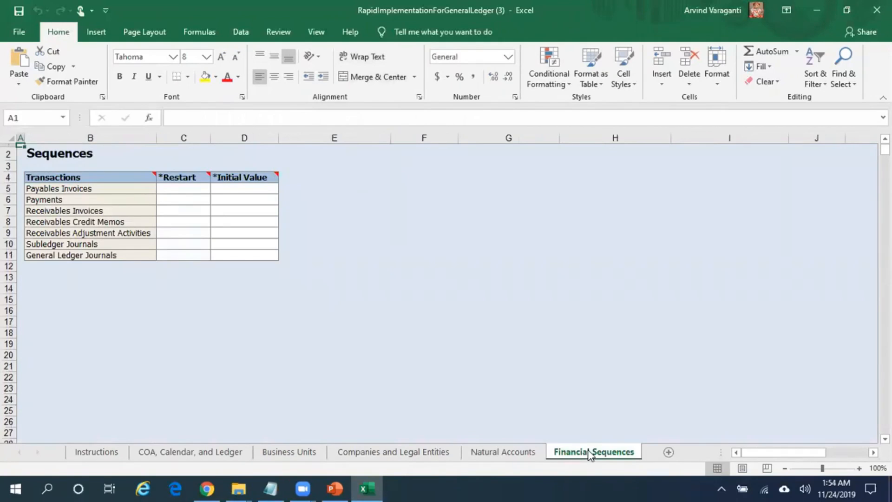
pyautogui.moveTo(179, 431)
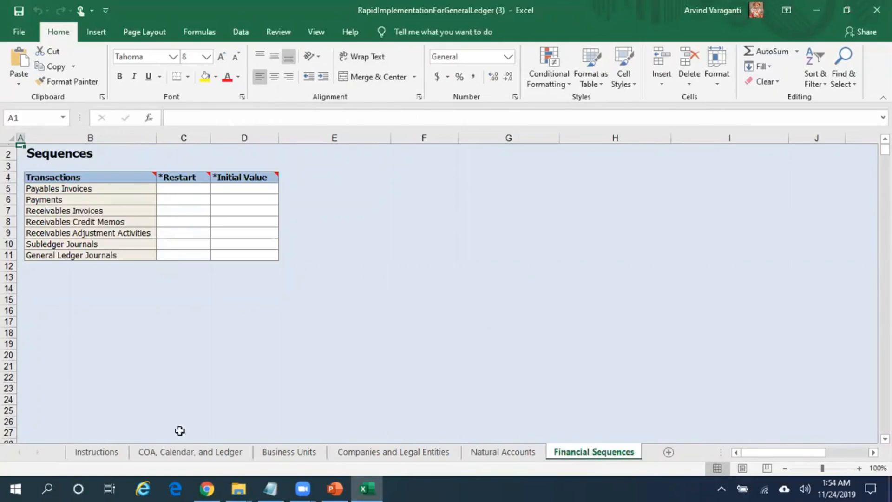
pyautogui.click(190, 451)
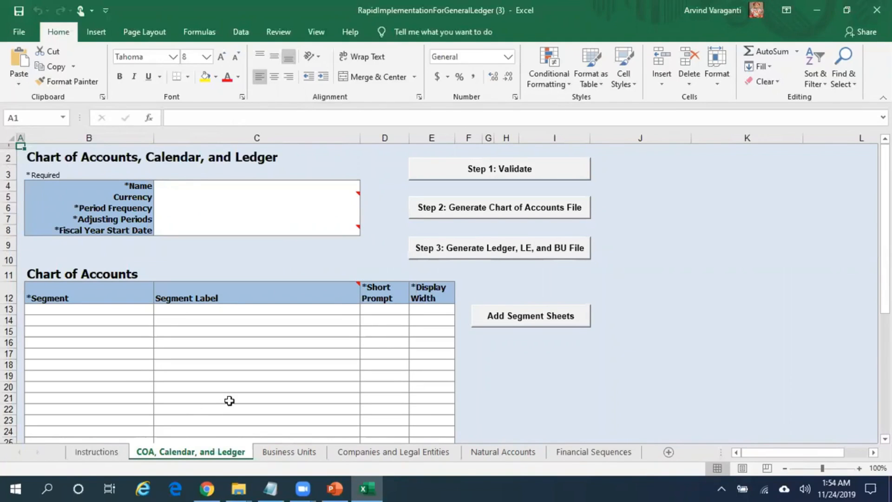
pyautogui.click(97, 452)
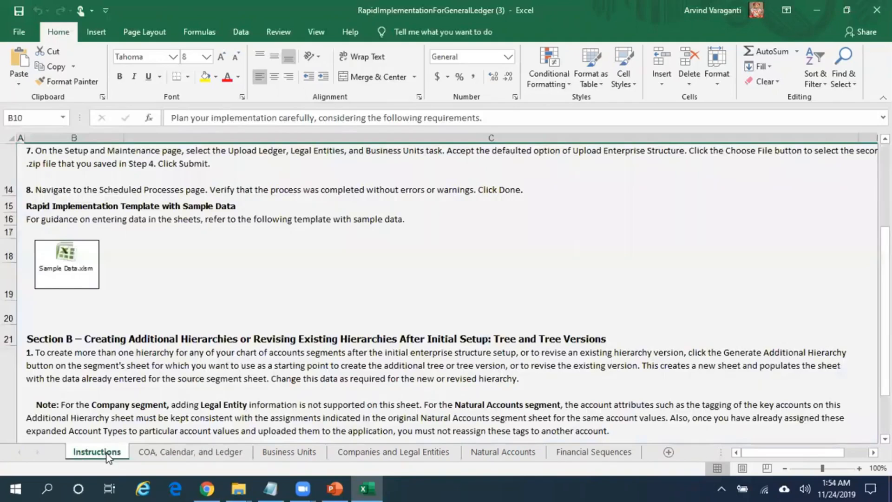
pyautogui.click(66, 261)
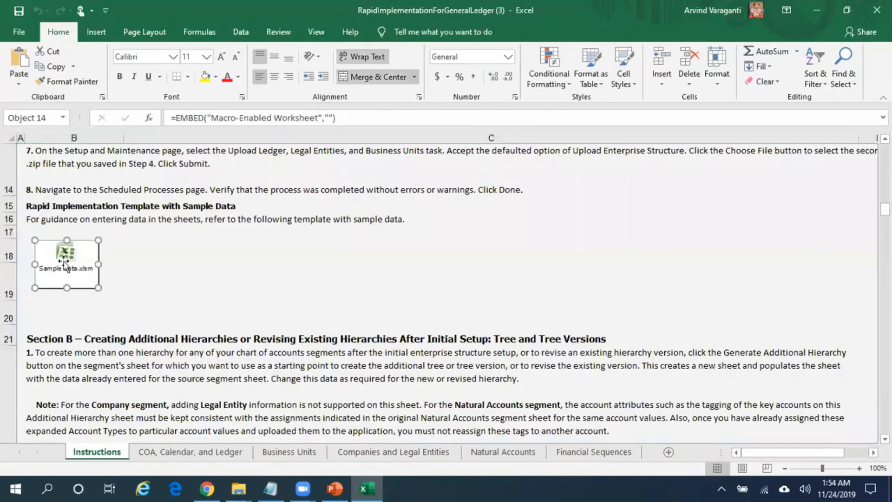
# Open the embedded Sample Data workbook and review the InFusion Ledger name, currency, and Monthly frequency.
pyautogui.doubleClick(66, 256)
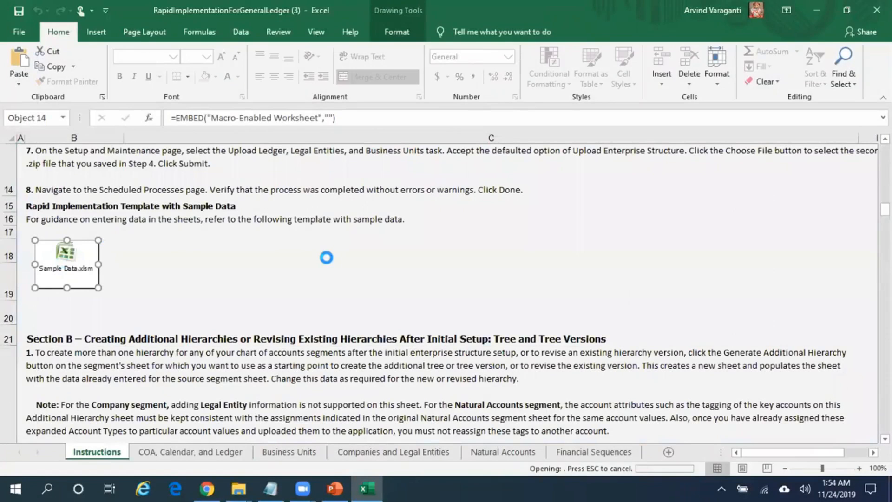
pyautogui.doubleClick(66, 252)
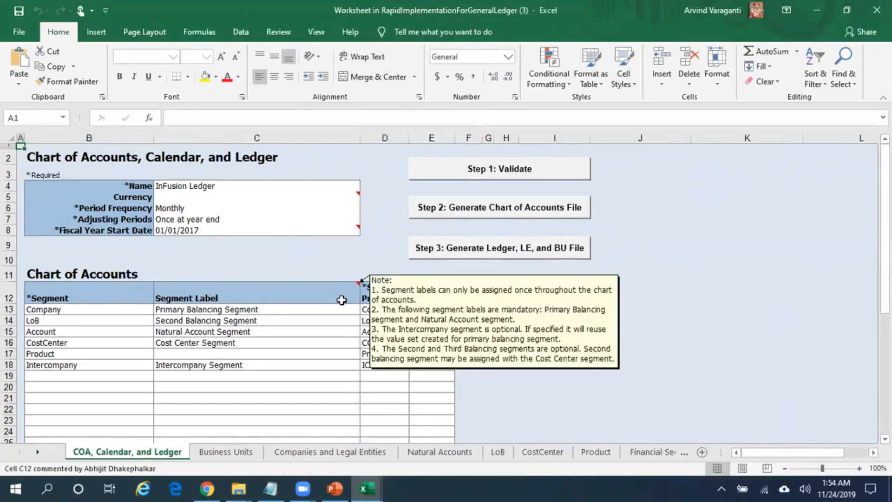
pyautogui.click(256, 185)
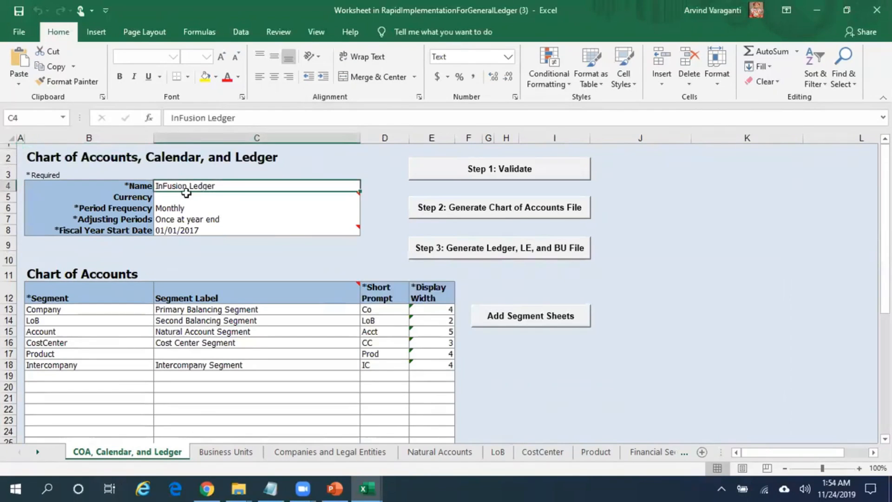
pyautogui.click(257, 197)
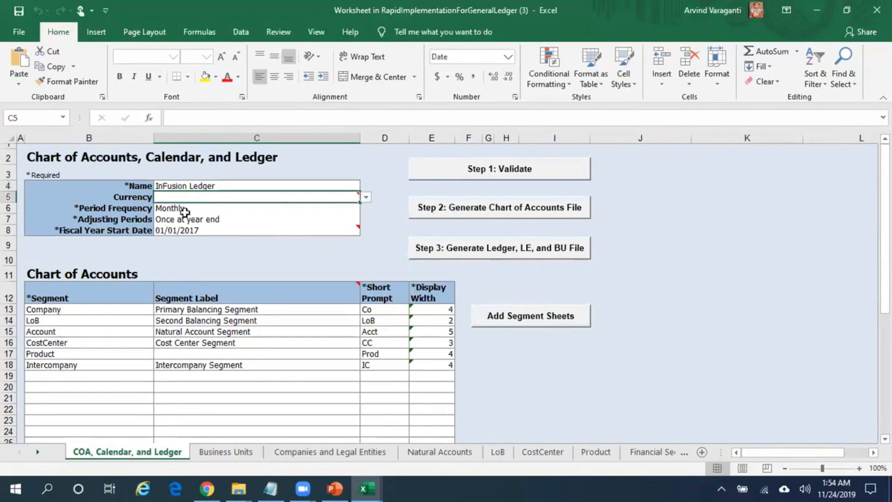
pyautogui.click(256, 208)
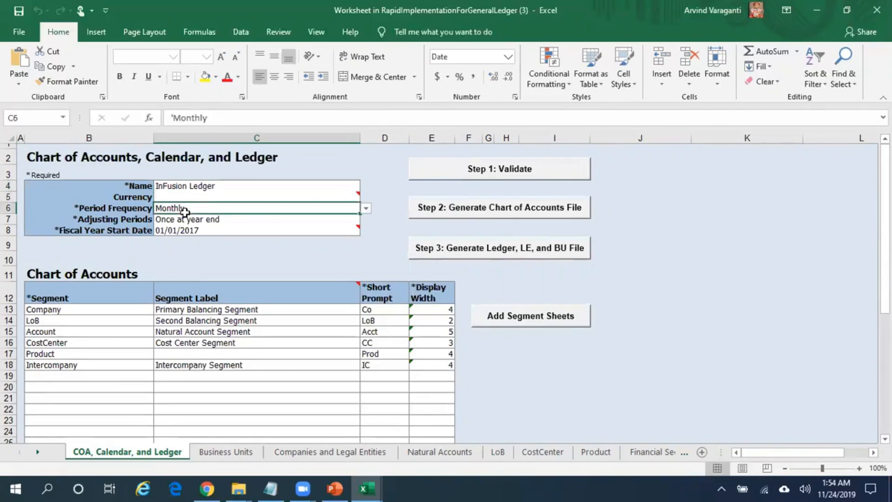
pyautogui.click(256, 219)
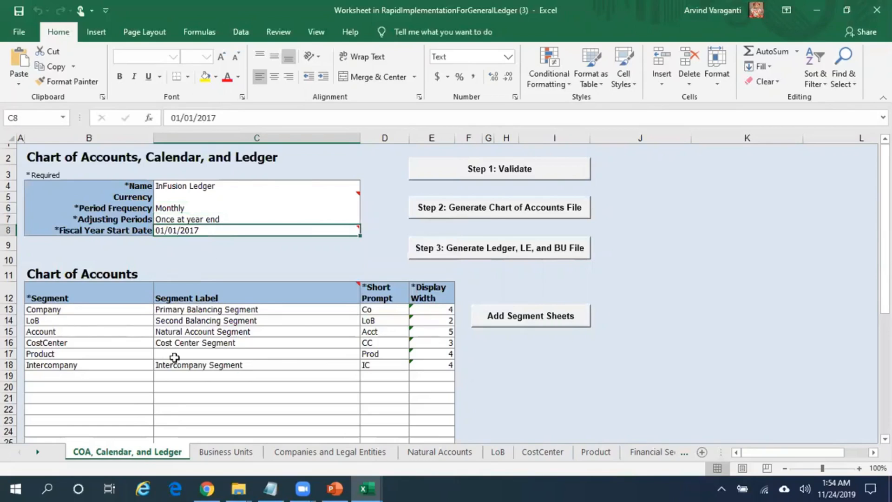
pyautogui.moveTo(81, 371)
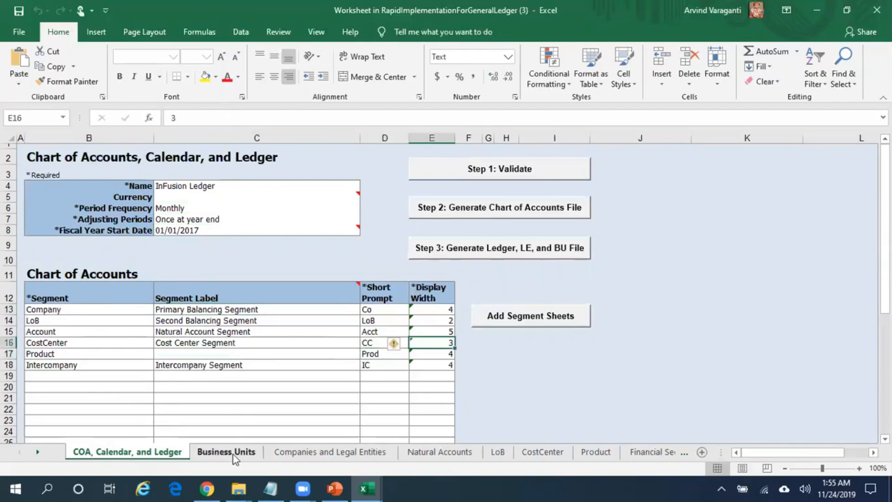
# Review sample Business Units, then InFusion USA Corporation's legal entity name, address, and registration number.
pyautogui.click(226, 452)
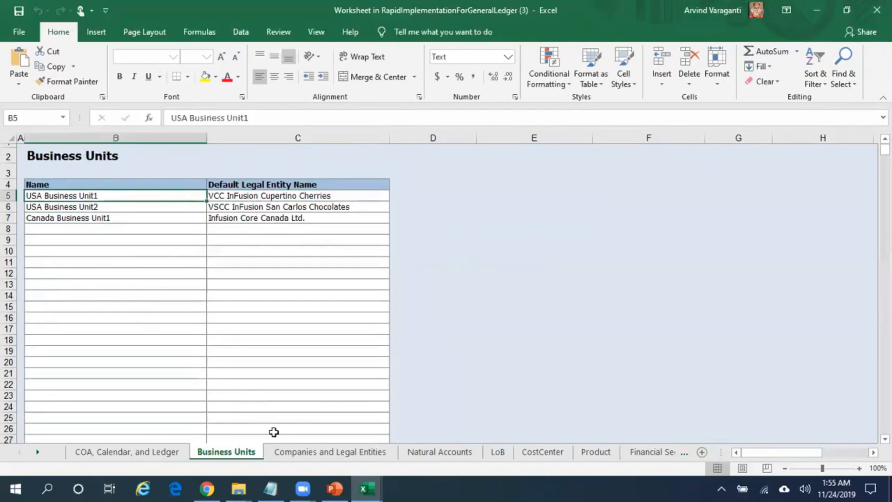
pyautogui.click(329, 451)
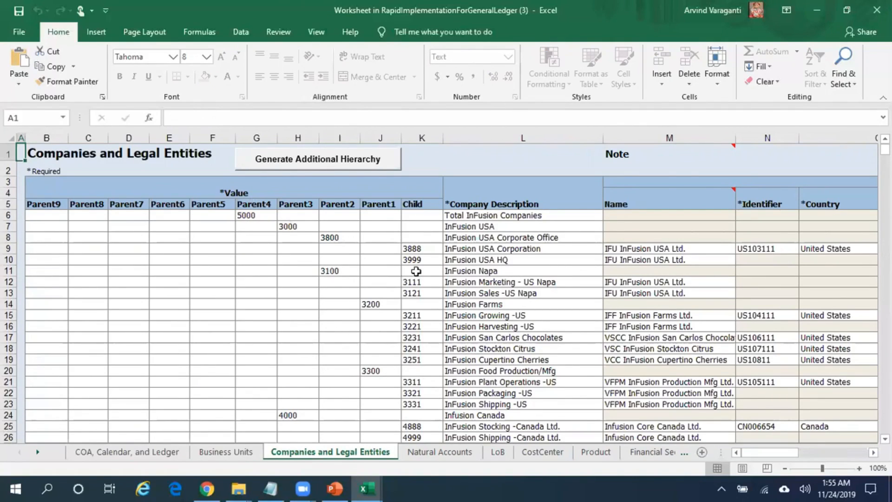
pyautogui.click(522, 260)
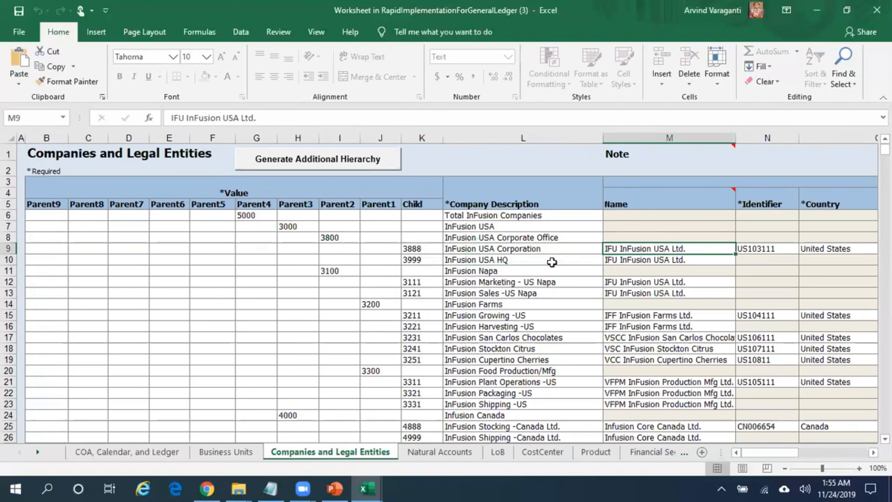
pyautogui.click(766, 259)
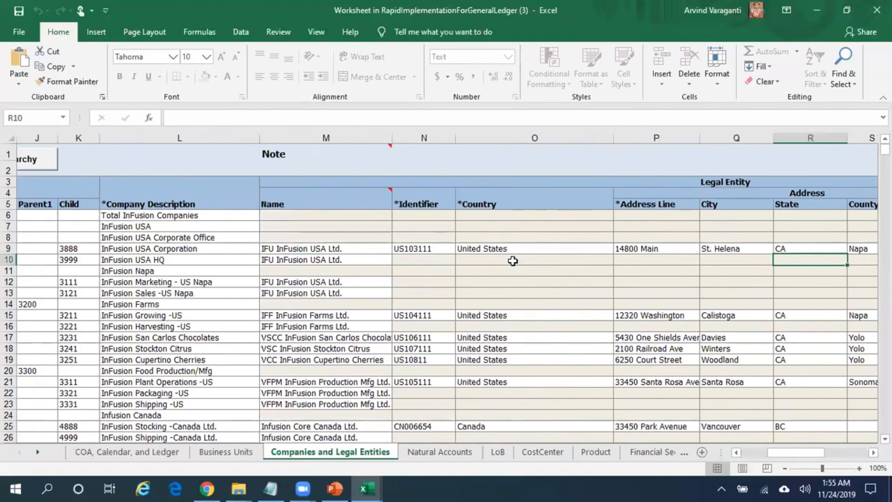
pyautogui.moveTo(367, 249)
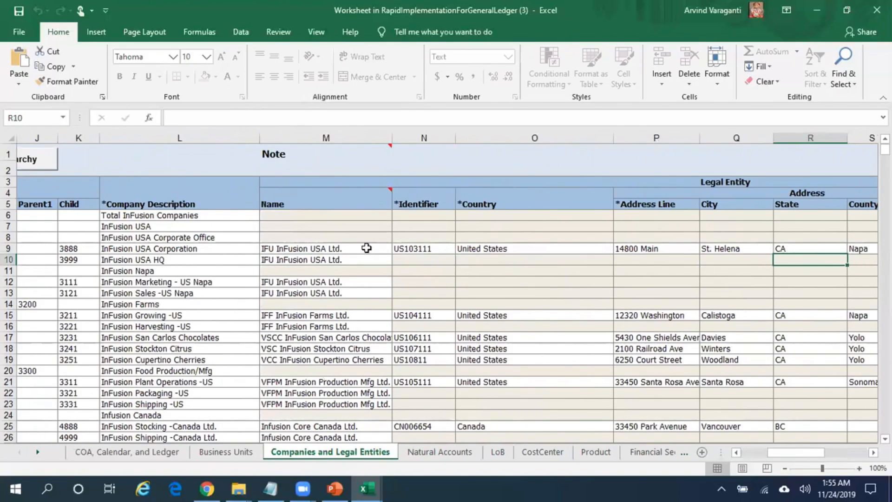
pyautogui.moveTo(426, 256)
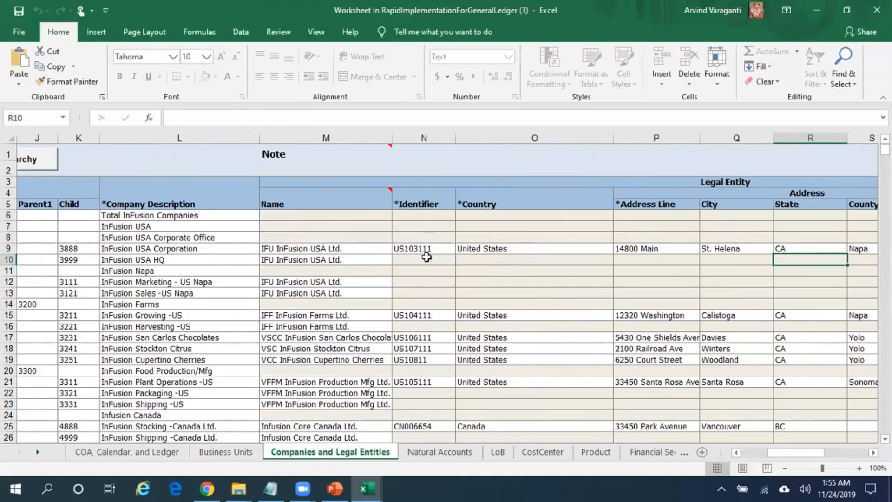
pyautogui.moveTo(660, 248)
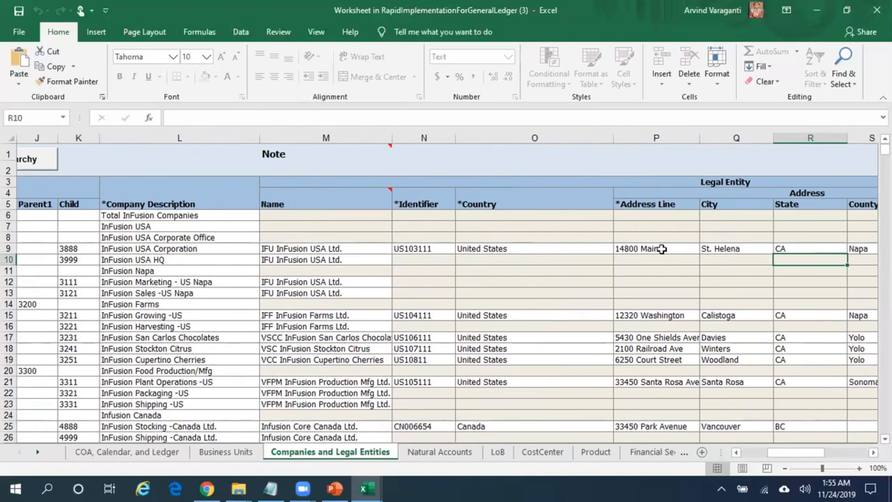
pyautogui.click(656, 248)
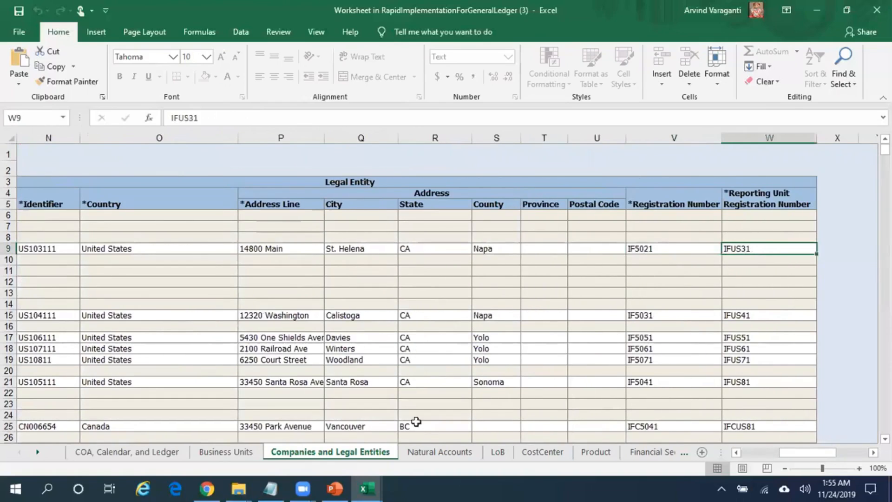
# Review the sample Natural Accounts sheet and its Description column.
pyautogui.click(439, 452)
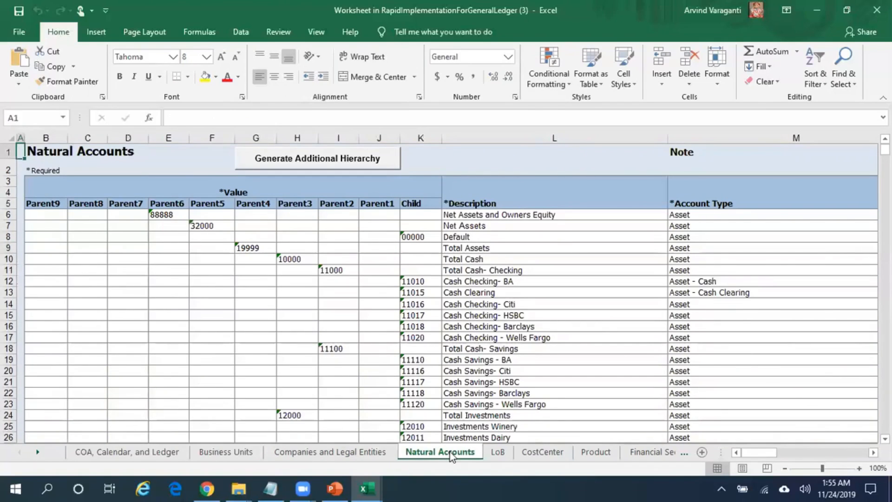
pyautogui.moveTo(420, 337)
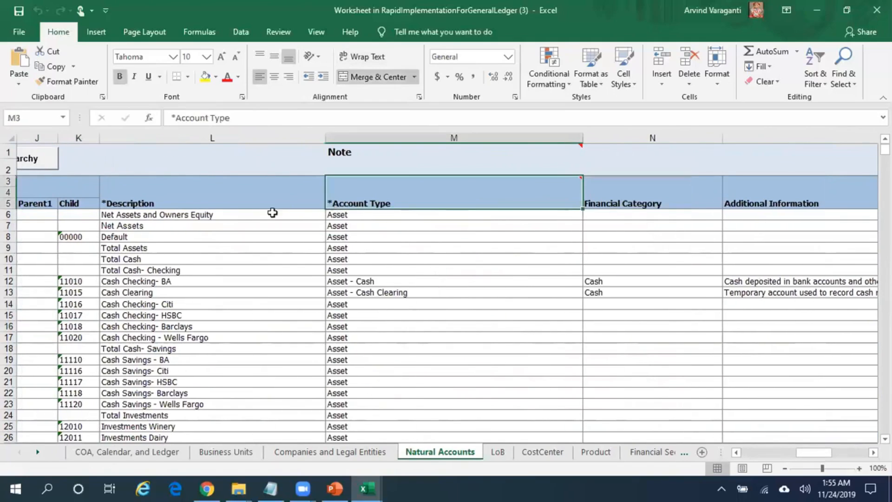
pyautogui.click(212, 192)
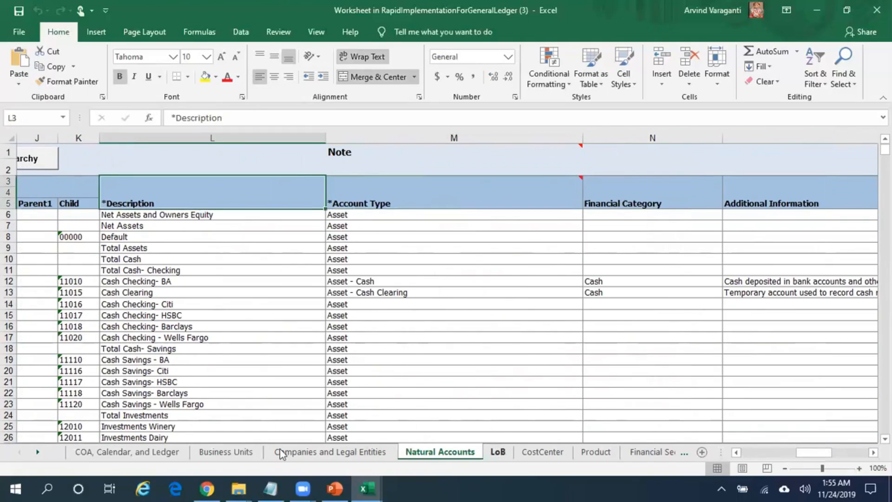
pyautogui.click(126, 452)
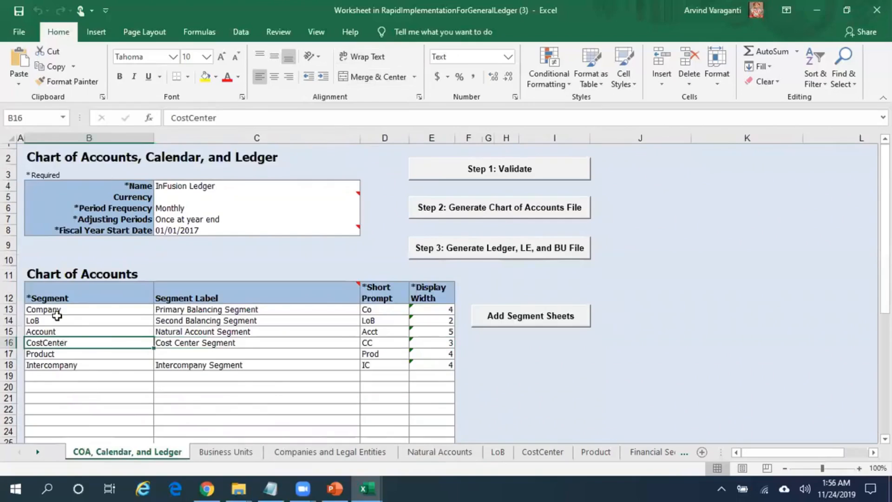
pyautogui.moveTo(57, 329)
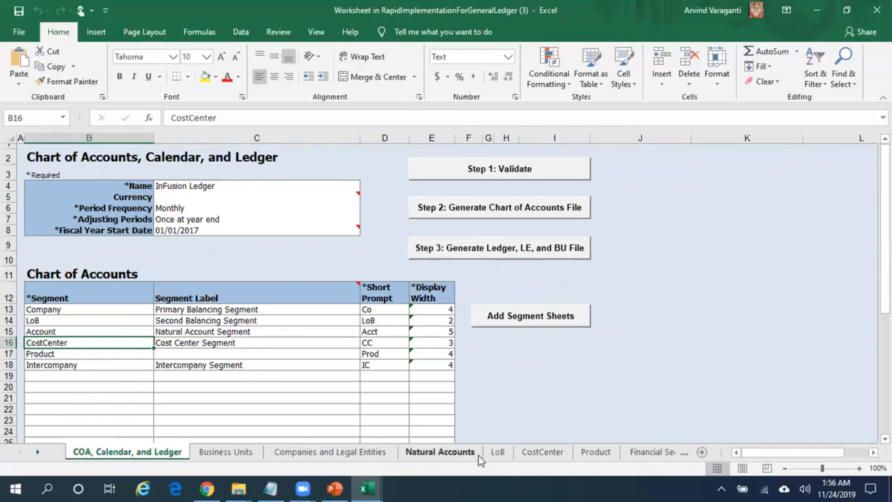
pyautogui.moveTo(498, 452)
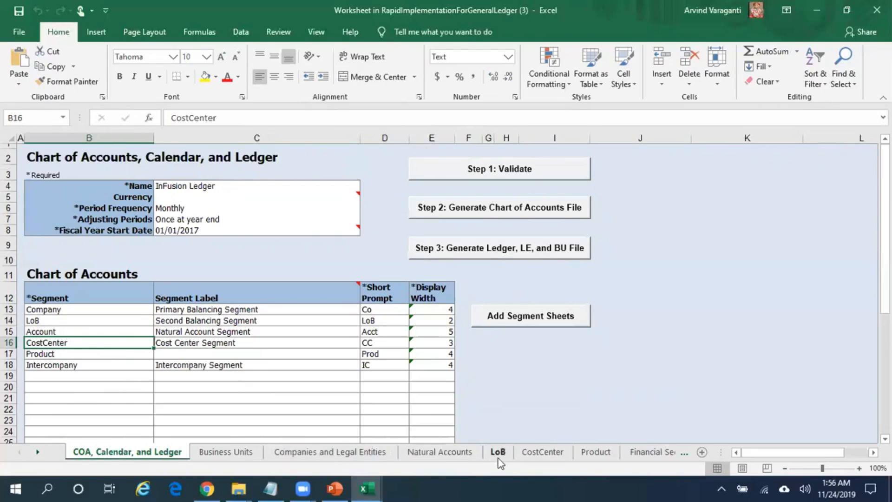
# Browse the LoB, CostCenter, and Product segment sheets, then return to COA, Calendar, and Ledger.
pyautogui.click(497, 452)
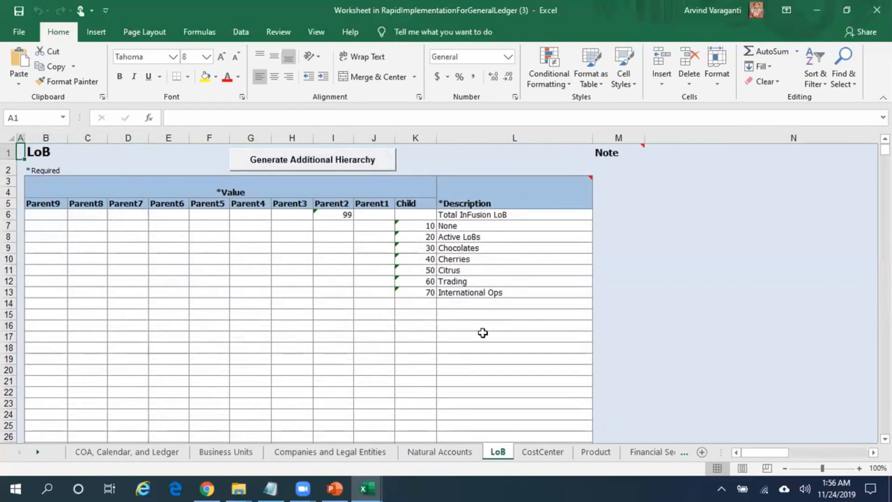
pyautogui.click(542, 452)
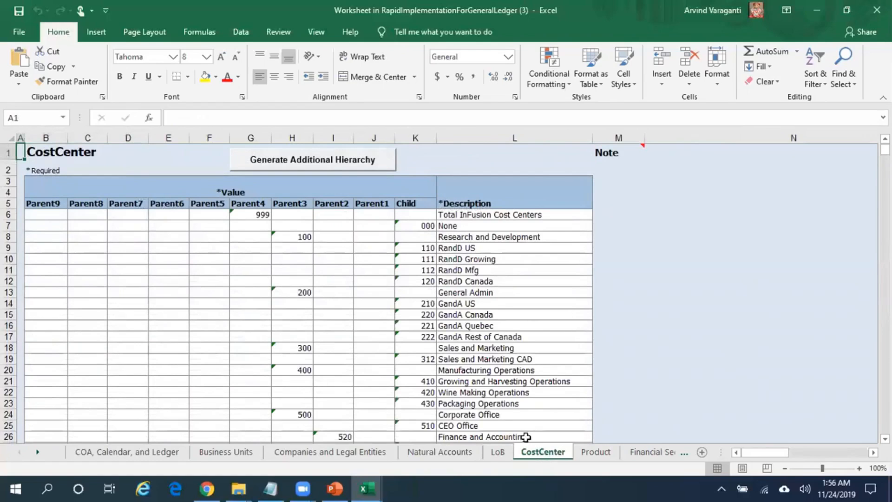
pyautogui.moveTo(596, 452)
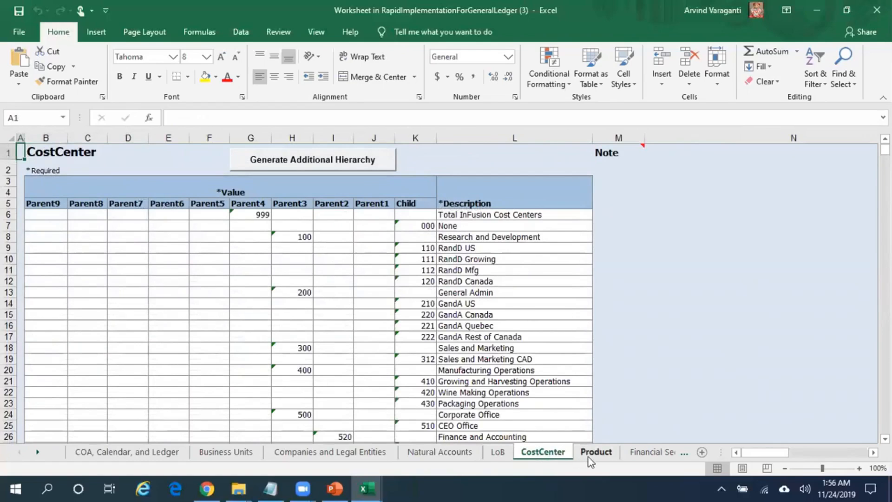
pyautogui.click(596, 452)
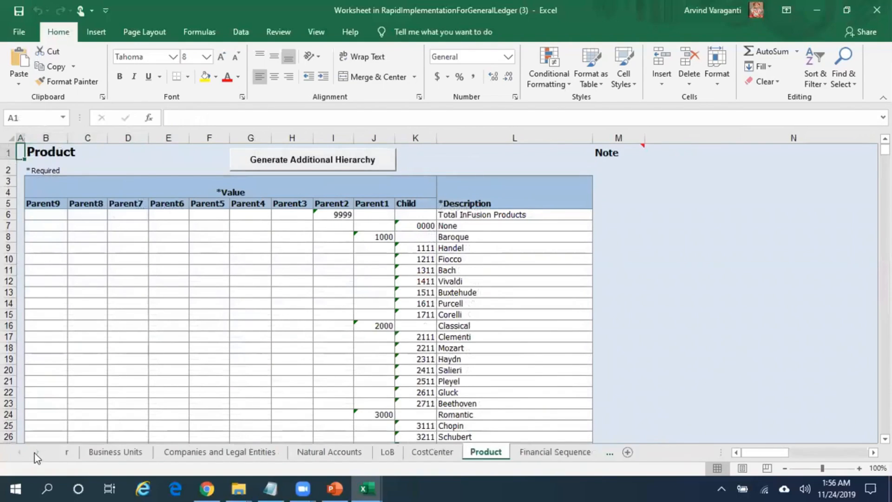
pyautogui.click(20, 452)
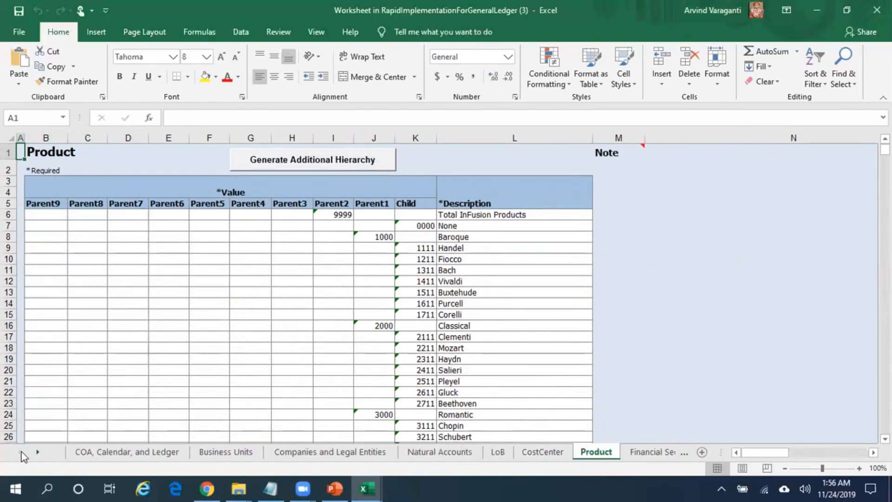
pyautogui.click(127, 451)
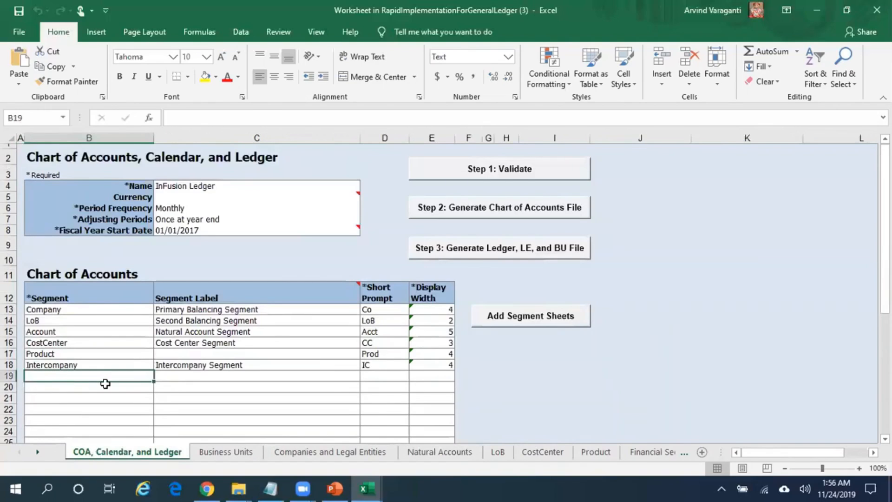
# Enter 'Future Segment' in row 19 with short prompt FS and display width 5.
pyautogui.write('Future Segment')
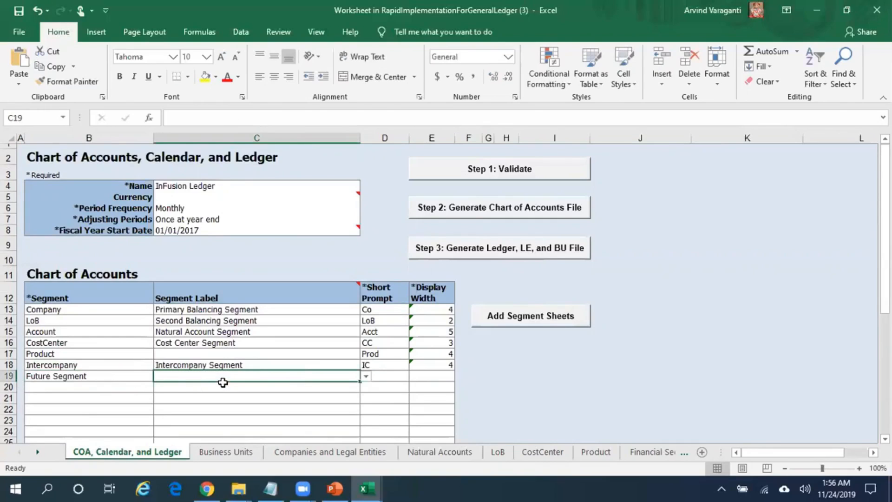
pyautogui.click(385, 375)
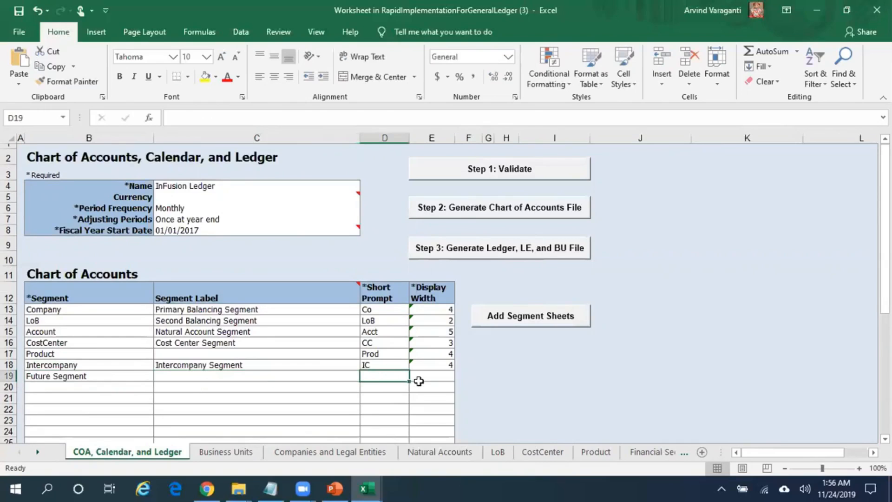
pyautogui.write('FS')
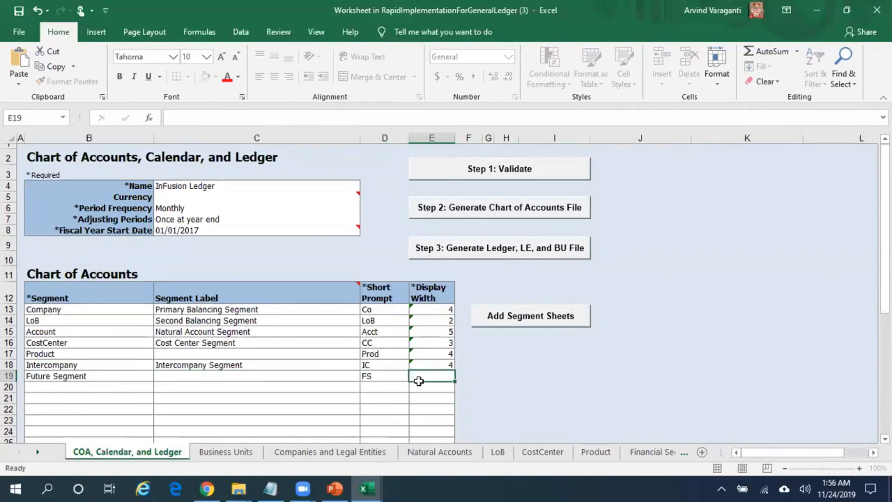
pyautogui.write('5')
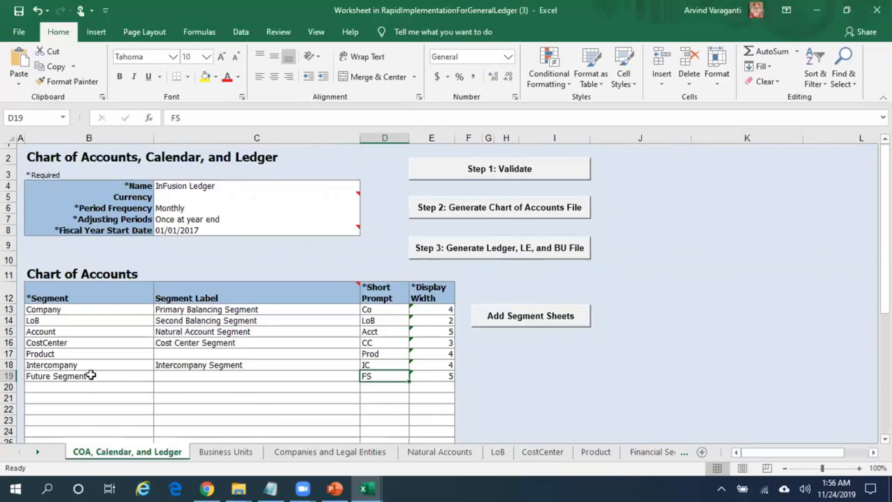
pyautogui.click(89, 375)
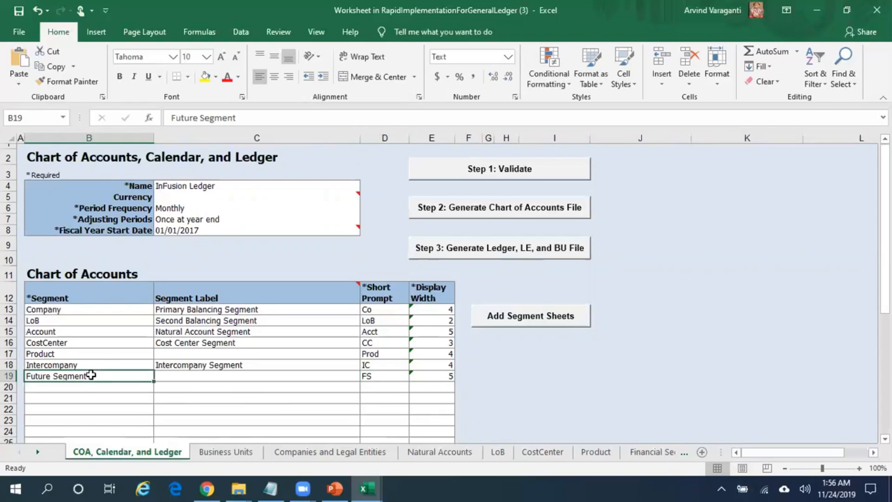
pyautogui.moveTo(535, 319)
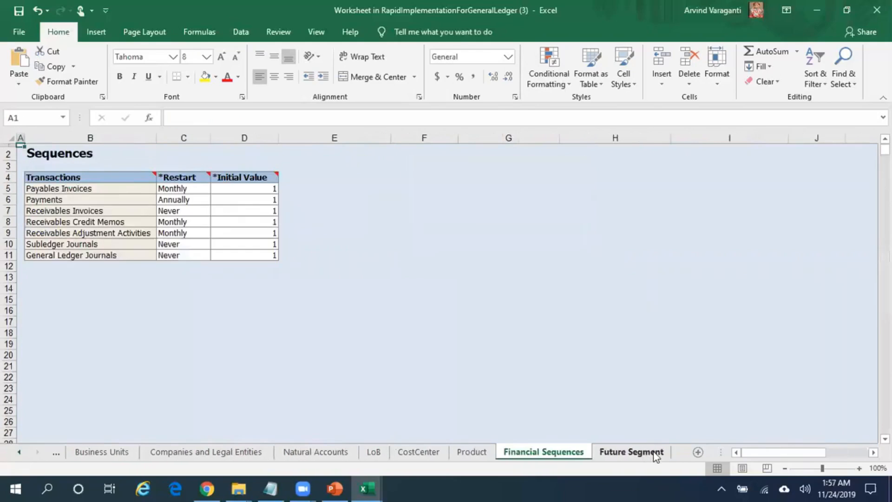
# Permanently delete the Future Segment worksheet, keeping its row on the COA, Calendar, and Ledger sheet.
pyautogui.click(631, 452)
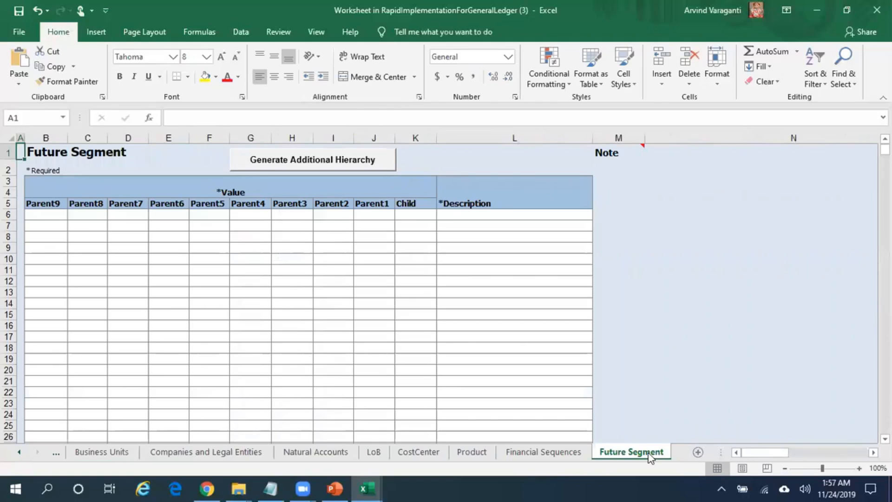
pyautogui.moveTo(482, 426)
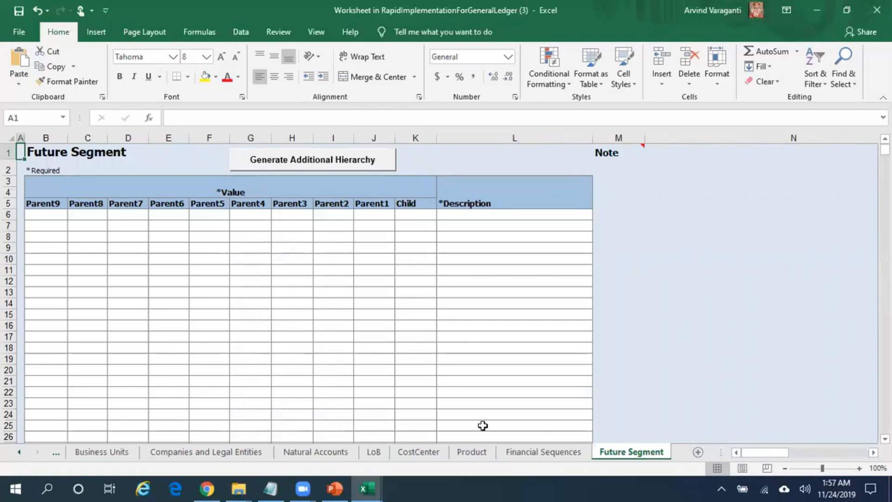
pyautogui.rightClick(630, 452)
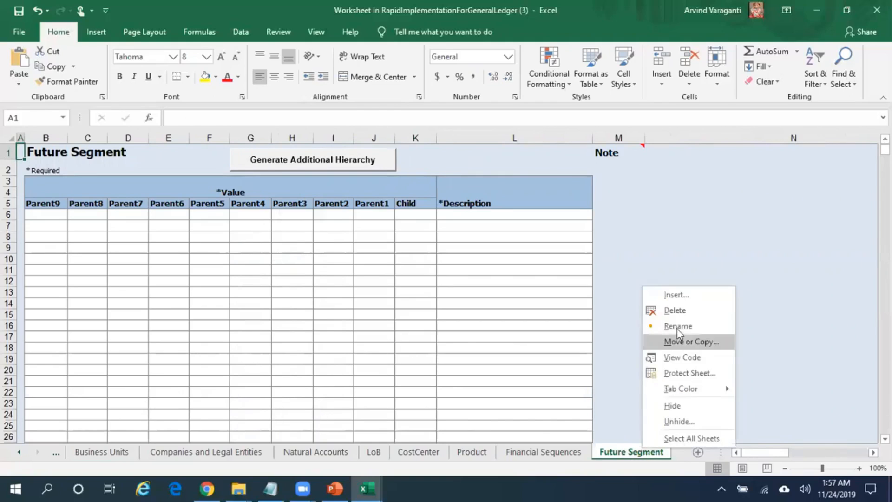
pyautogui.click(675, 310)
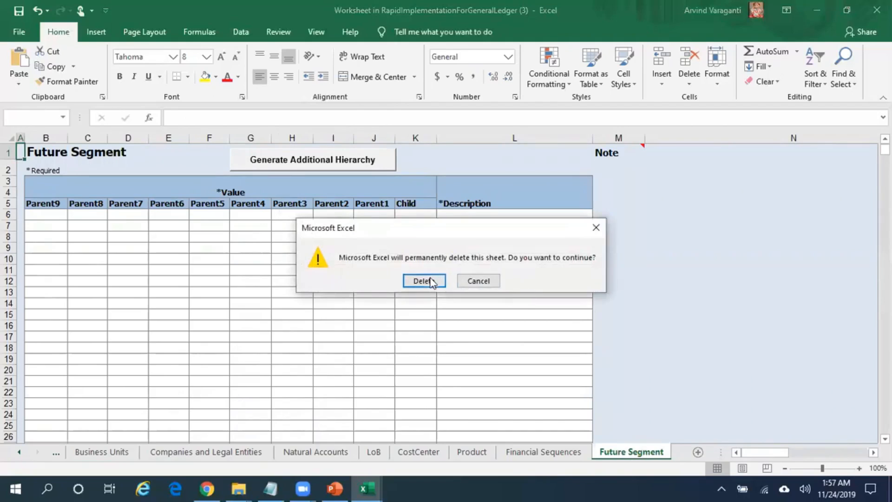
pyautogui.click(424, 280)
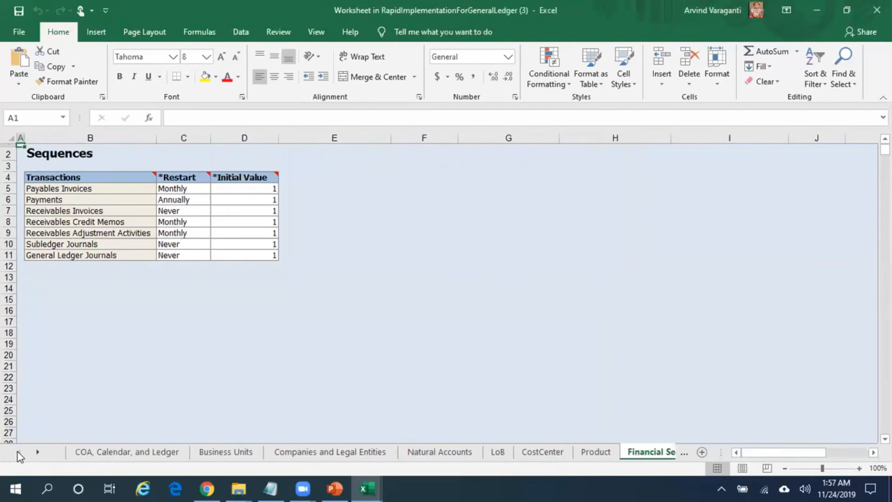
pyautogui.click(127, 452)
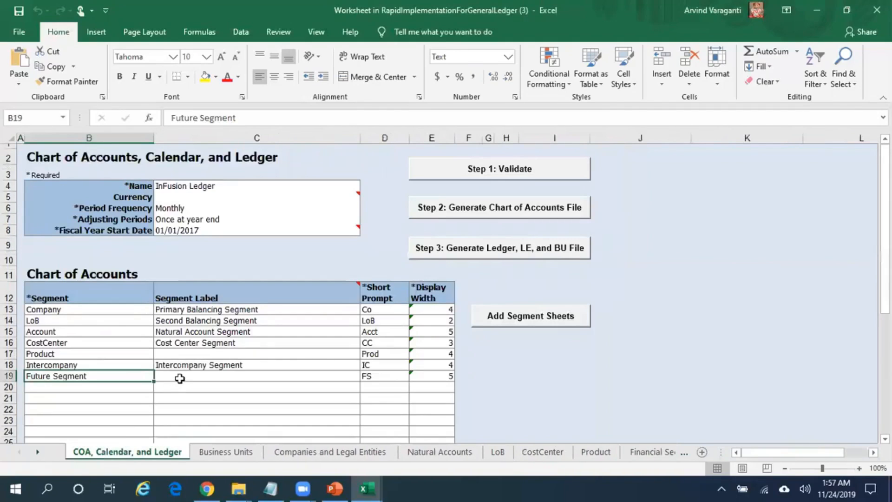
pyautogui.click(256, 376)
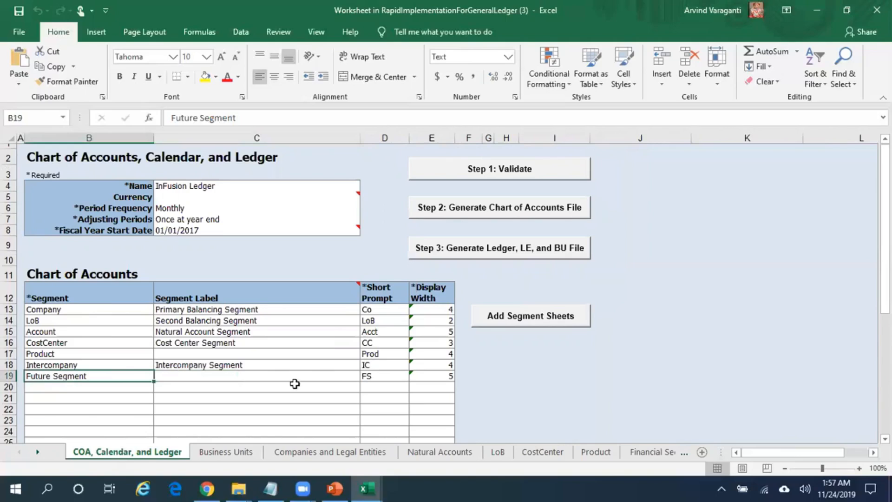
pyautogui.moveTo(472, 276)
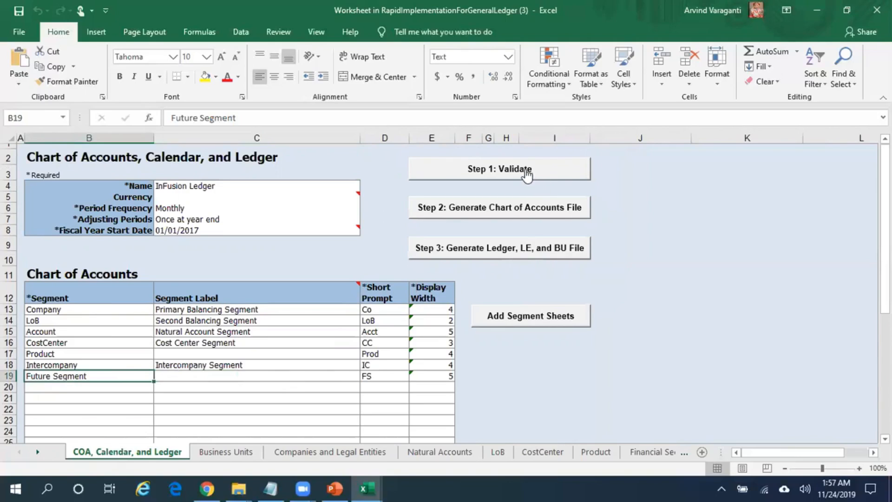
# Run Step 1: Validate, whose report flags that the Future Segment worksheet does not exist.
pyautogui.click(499, 169)
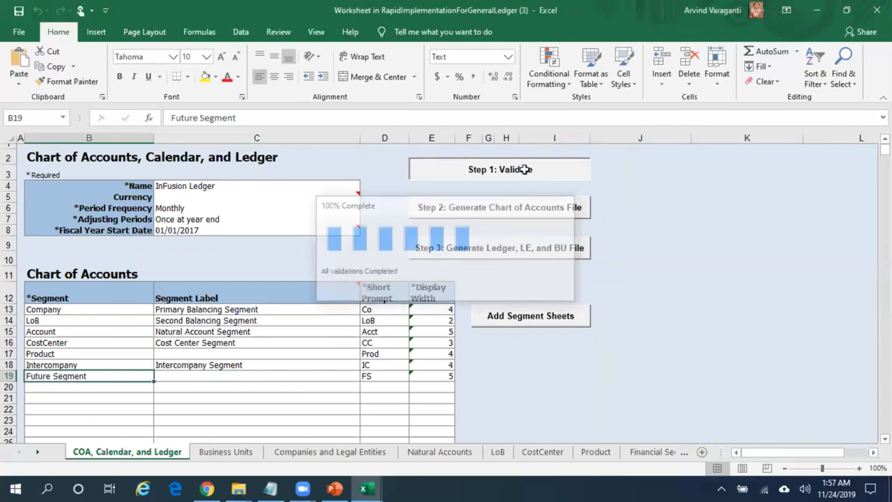
pyautogui.click(499, 169)
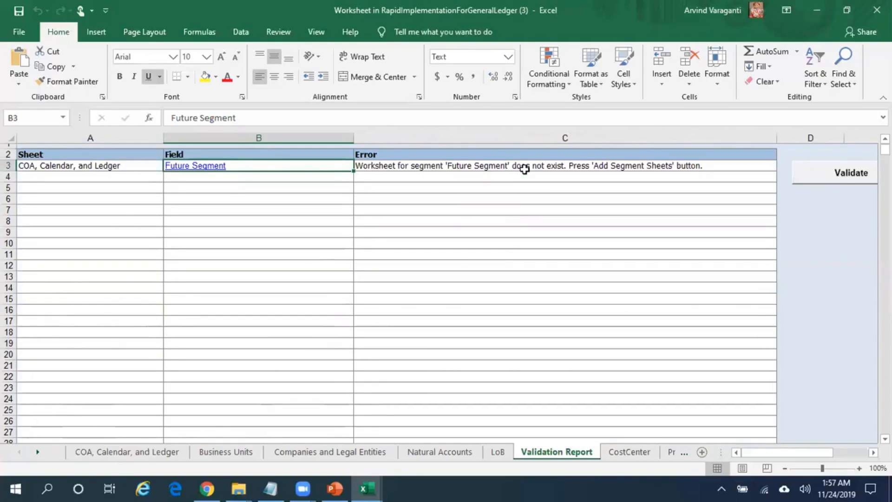
pyautogui.moveTo(420, 178)
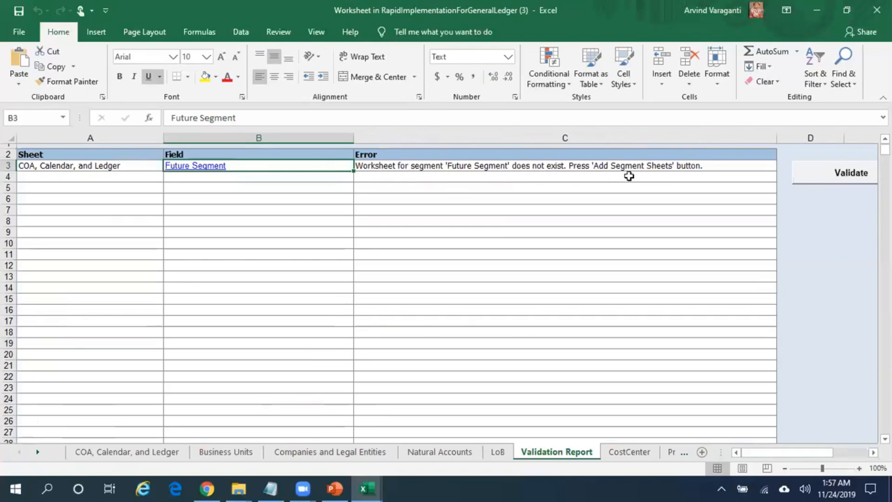
pyautogui.moveTo(689, 175)
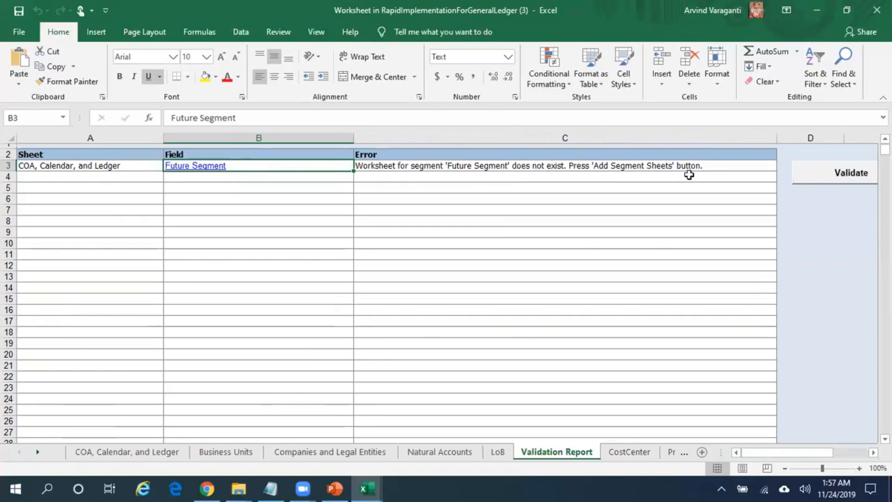
pyautogui.moveTo(236, 183)
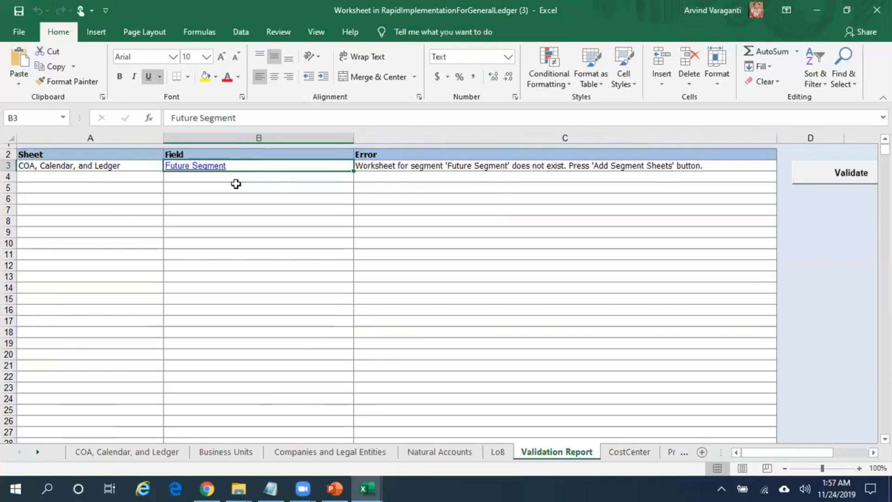
pyautogui.moveTo(212, 180)
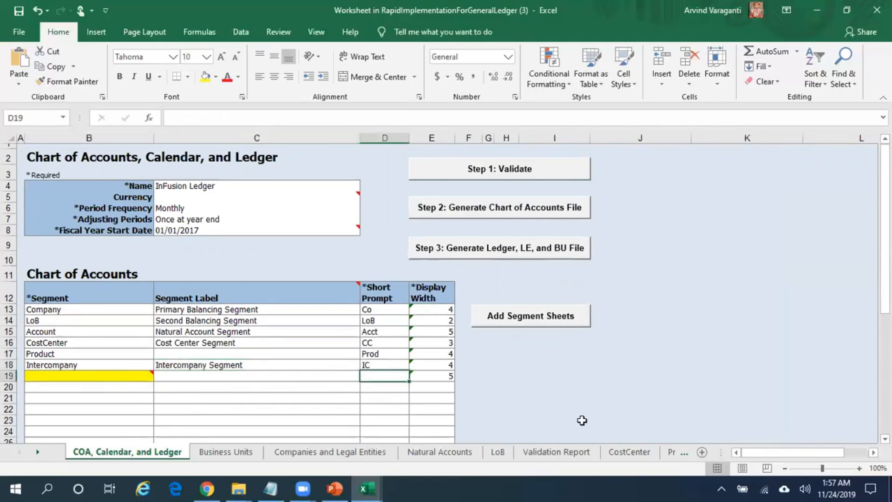
# Remove the leftover display width, re-run validation, and accept the sample report preview.
pyautogui.click(431, 375)
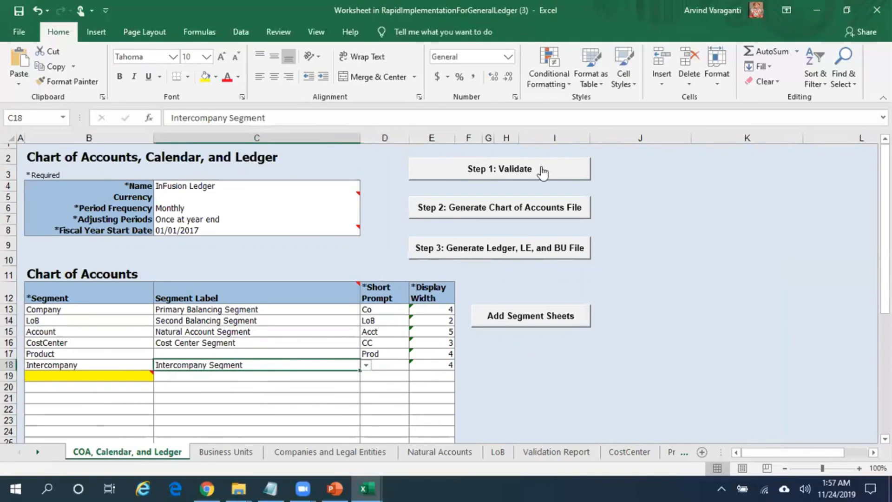
pyautogui.click(500, 169)
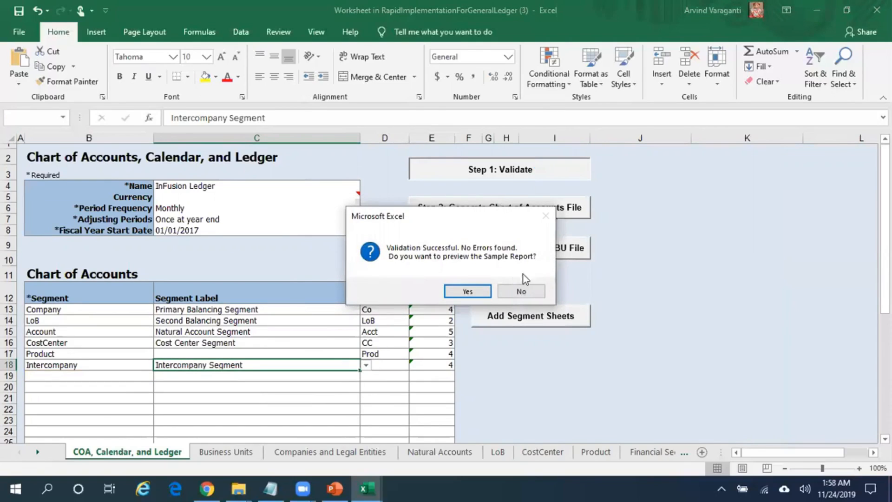
pyautogui.click(520, 291)
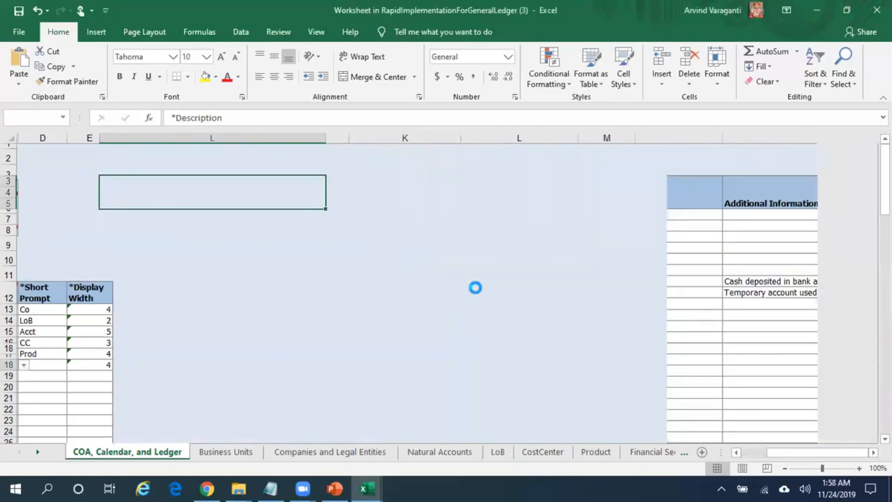
# Review the Preview Report income statement and revenues infolet, then return to the first sheet tabs.
pyautogui.click(629, 452)
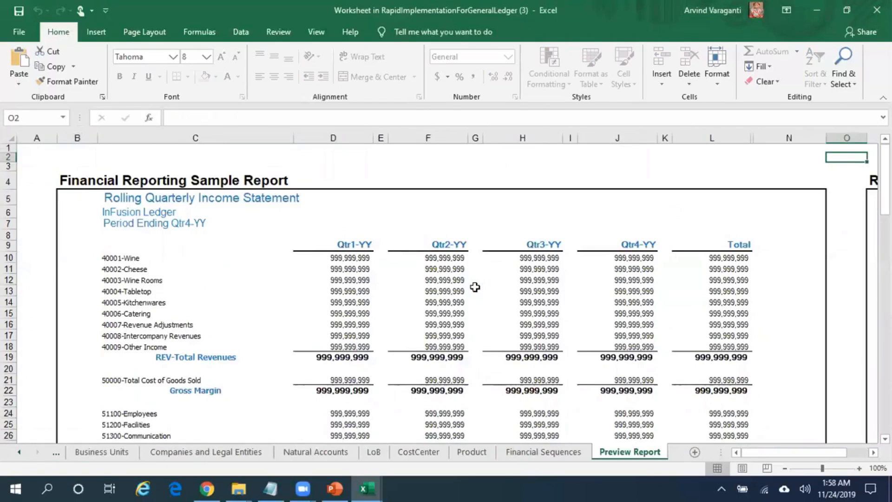
pyautogui.moveTo(781, 457)
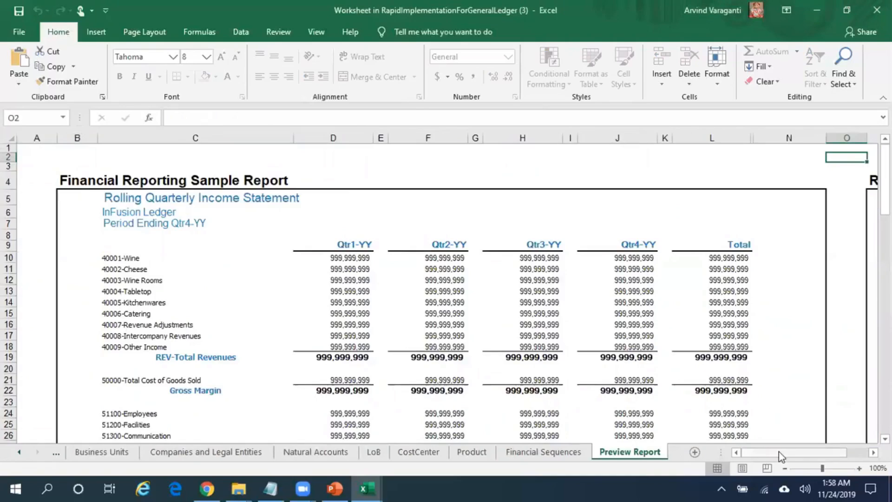
pyautogui.hscroll(3)
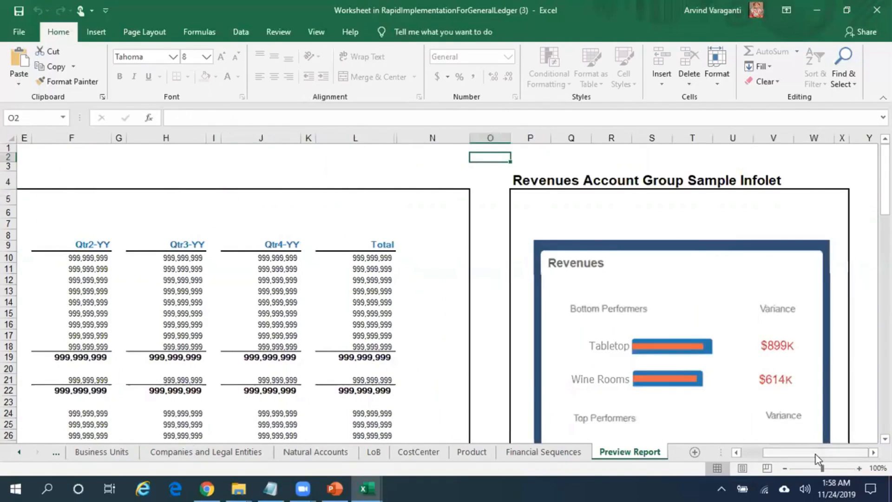
pyautogui.hscroll(-3)
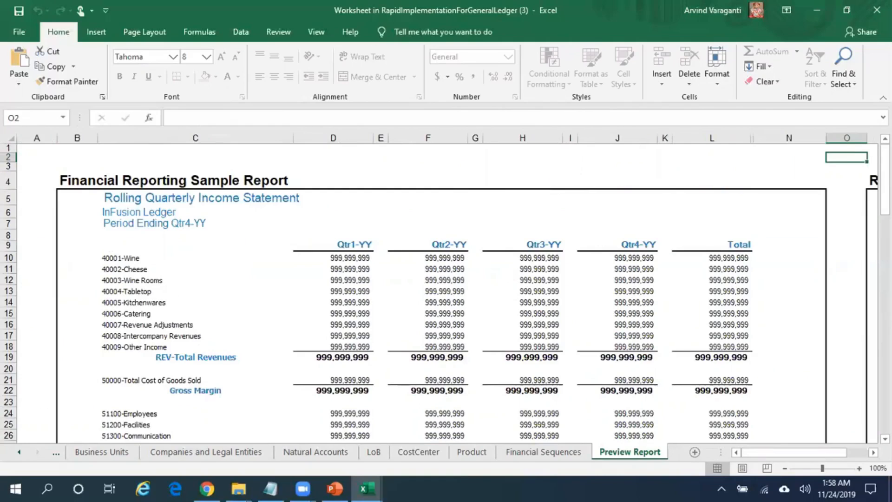
pyautogui.scroll(-3)
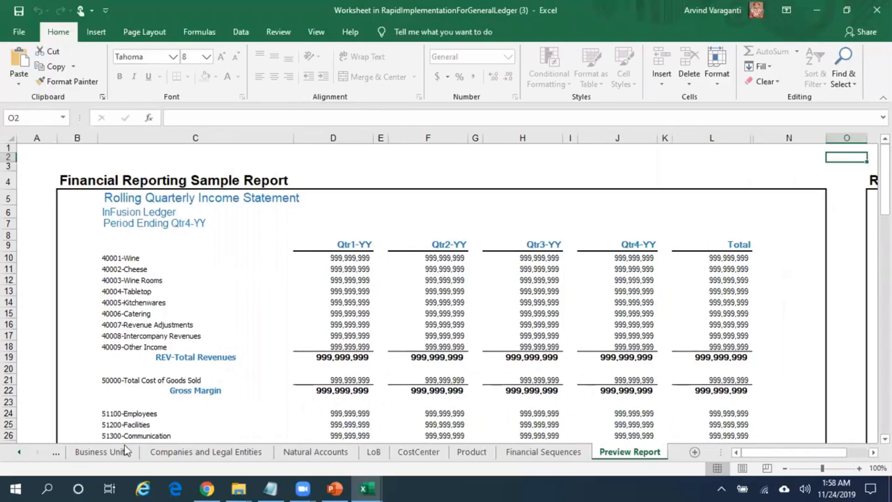
pyautogui.click(18, 452)
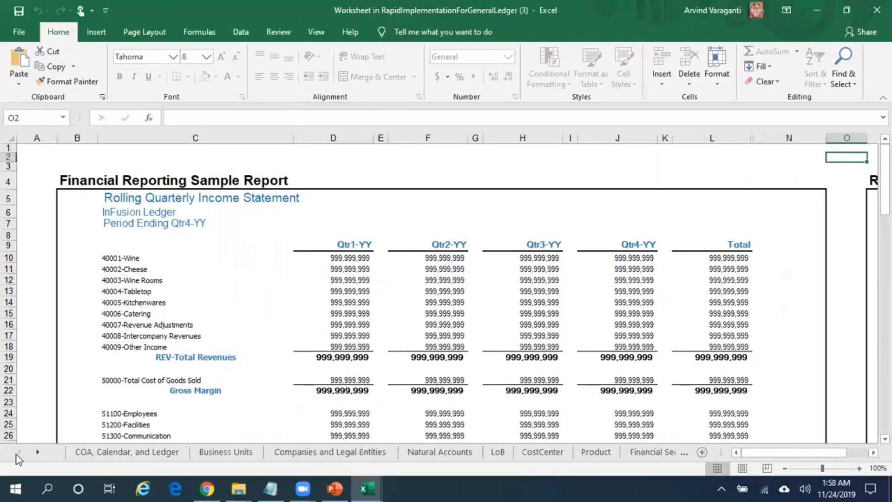
# Look through the Companies and Legal Entities and Natural Accounts sheets, ending on COA, Calendar, and Ledger.
pyautogui.click(127, 451)
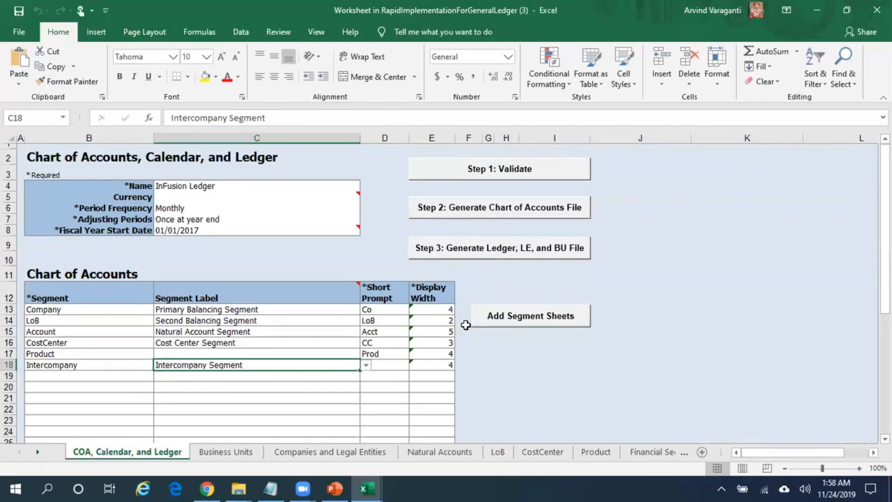
pyautogui.moveTo(177, 264)
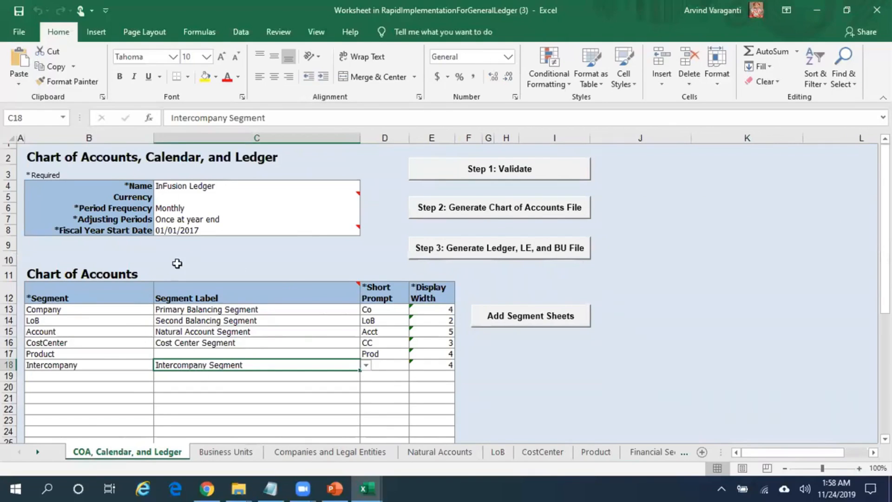
pyautogui.moveTo(355, 403)
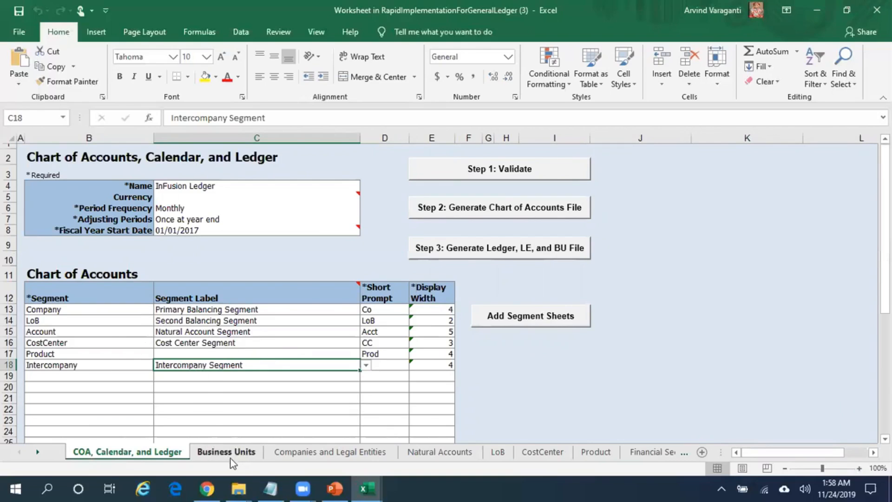
pyautogui.click(329, 452)
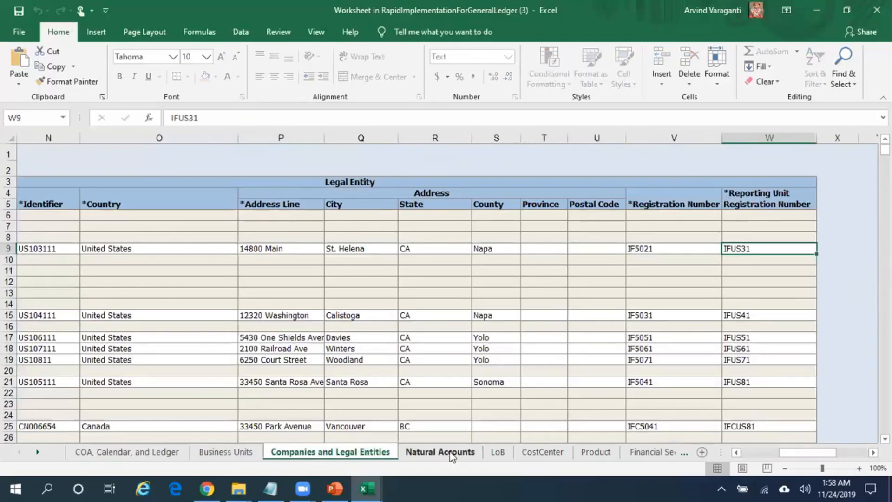
pyautogui.click(439, 452)
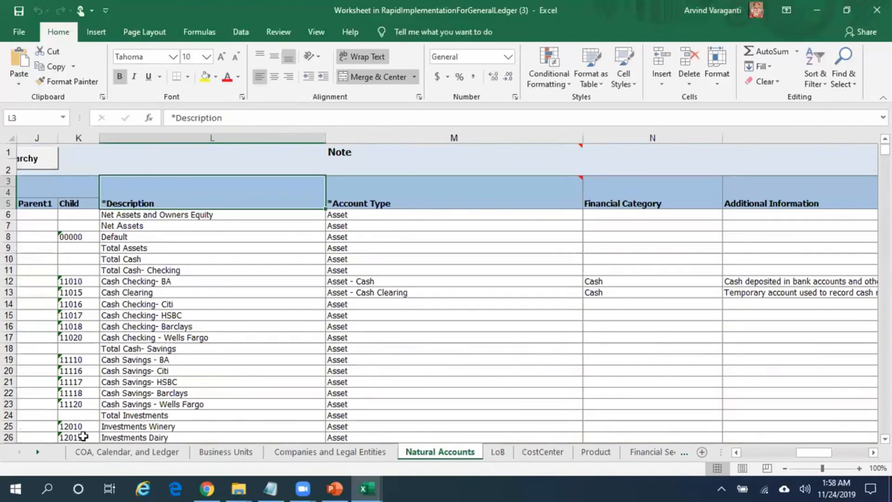
pyautogui.click(126, 452)
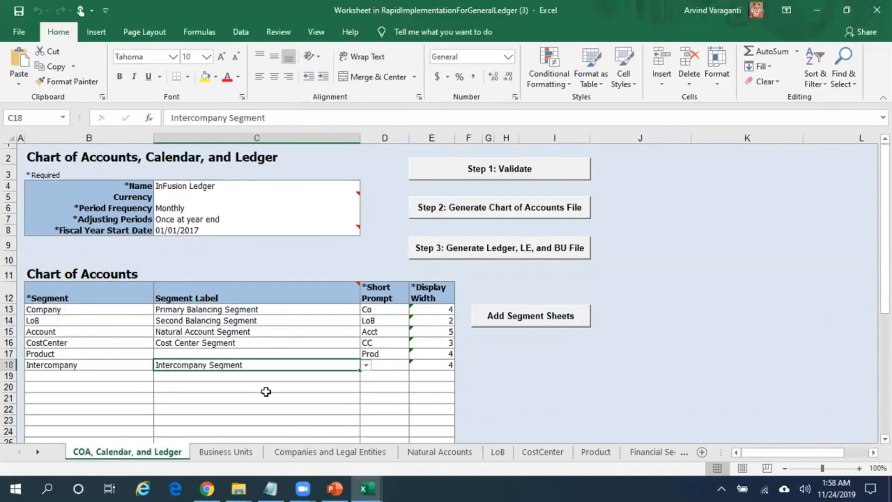
pyautogui.moveTo(527, 219)
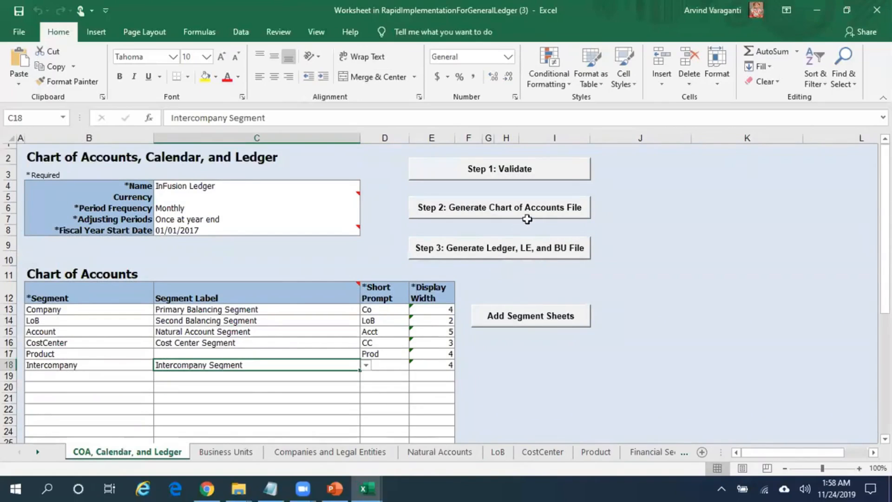
pyautogui.moveTo(540, 215)
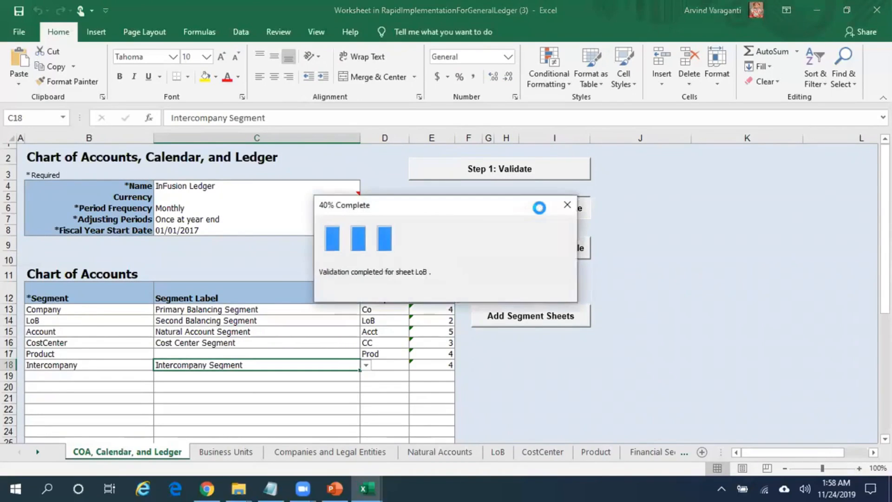
# Run Step 2: Generate Chart of Accounts File and save the ChartOfAccounts zip on the Desktop.
pyautogui.click(567, 204)
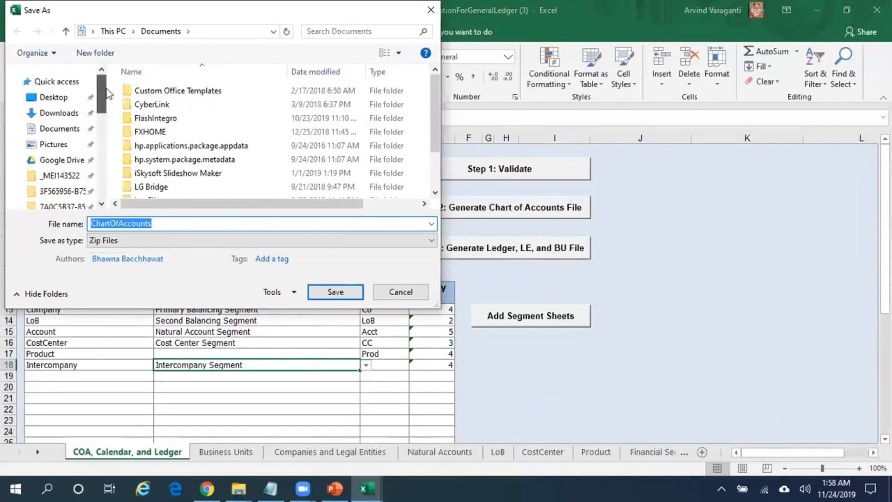
pyautogui.click(53, 97)
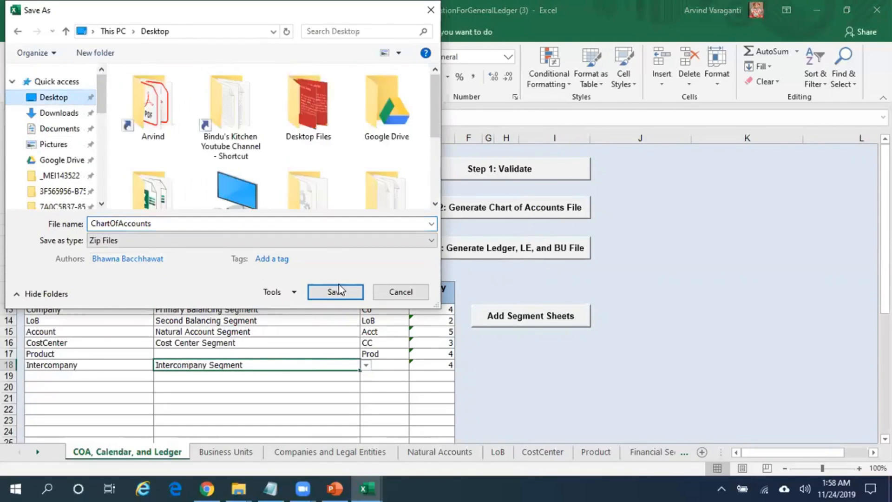
pyautogui.click(335, 291)
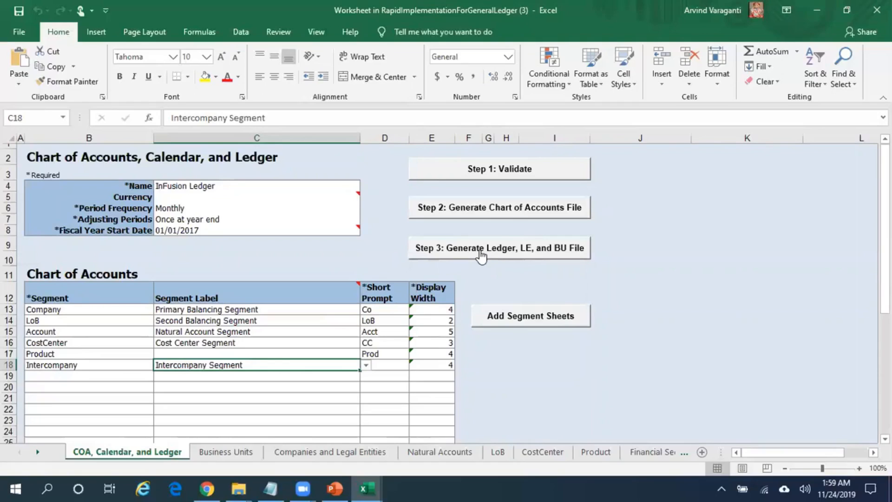
pyautogui.moveTo(505, 254)
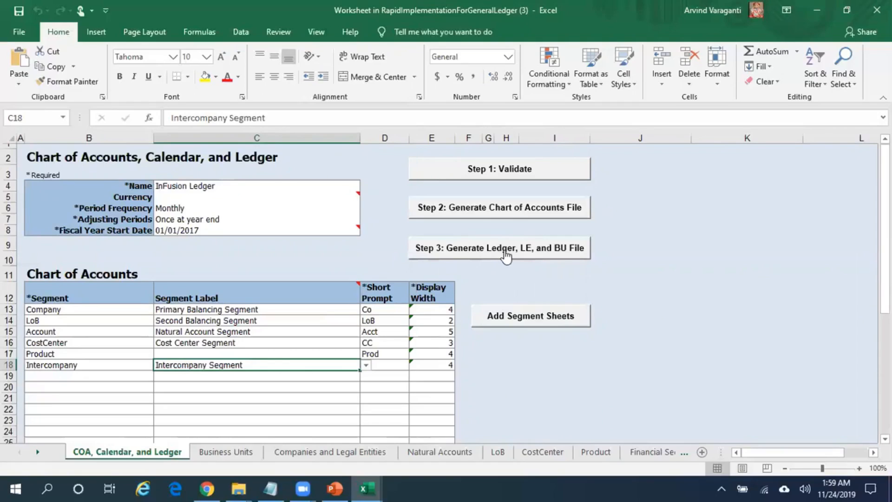
pyautogui.moveTo(543, 258)
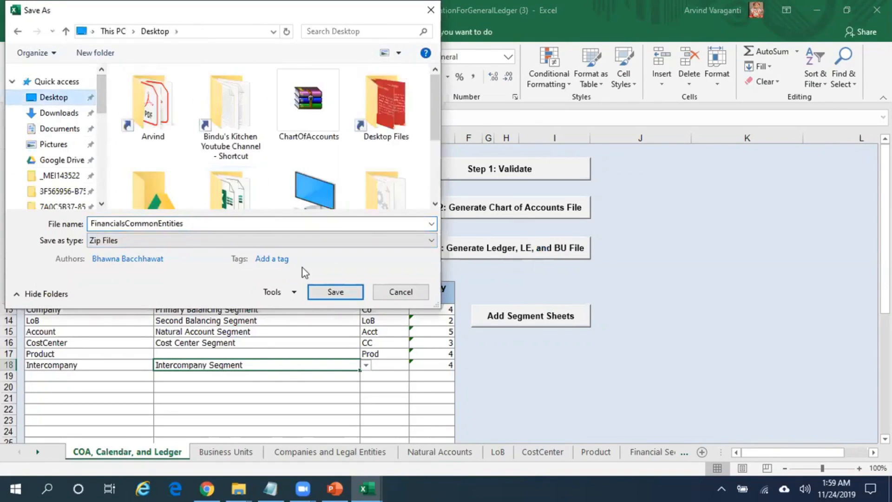
# Save the FinancialsCommonEntities zip from Step 3 to the Desktop.
pyautogui.click(334, 292)
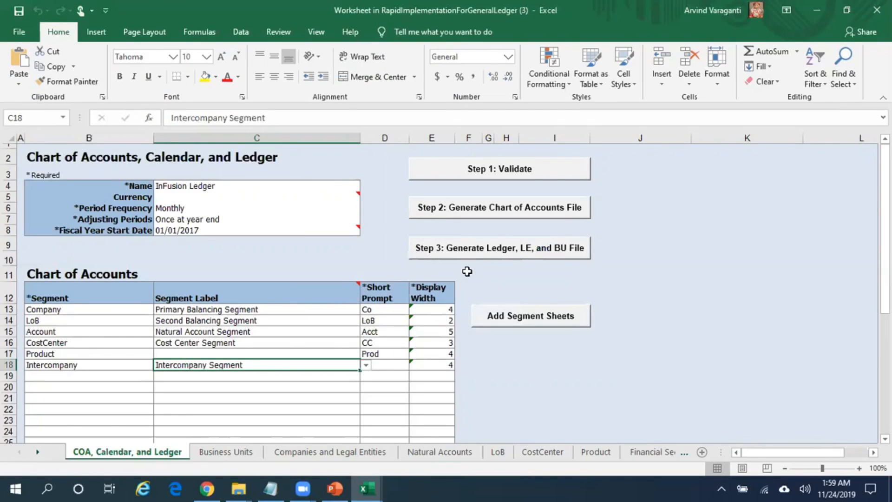
pyautogui.moveTo(543, 212)
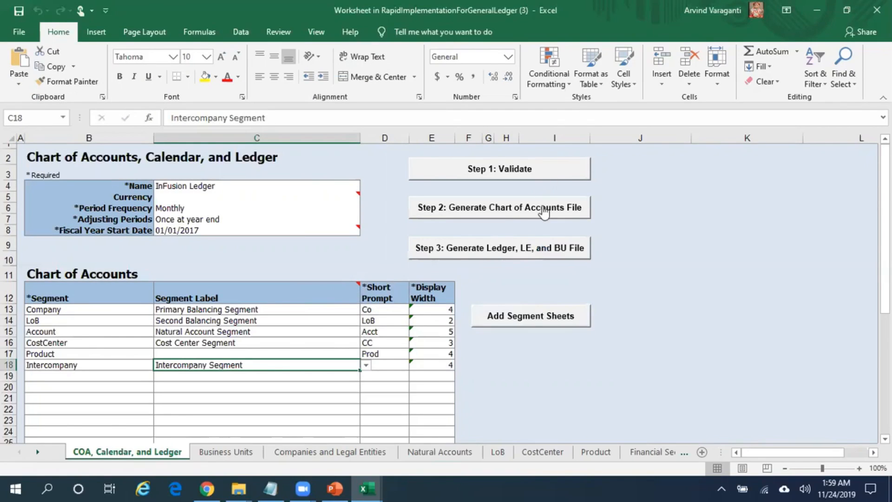
pyautogui.moveTo(534, 266)
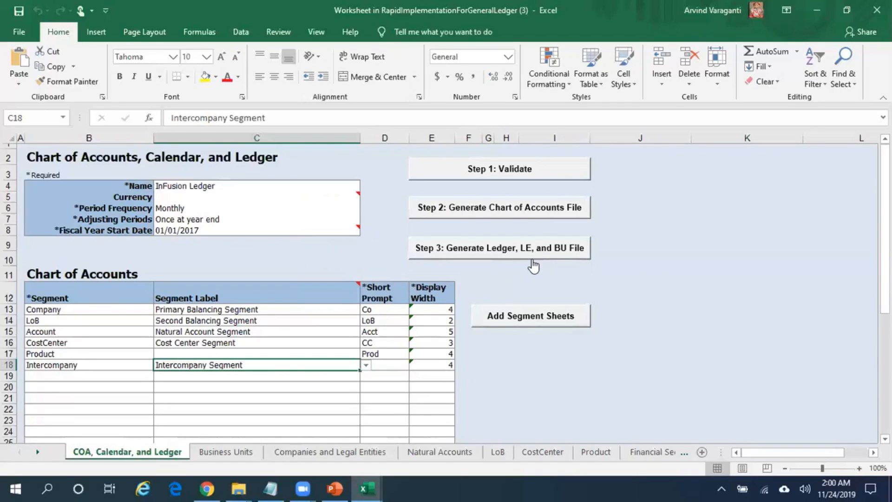
pyautogui.moveTo(519, 31)
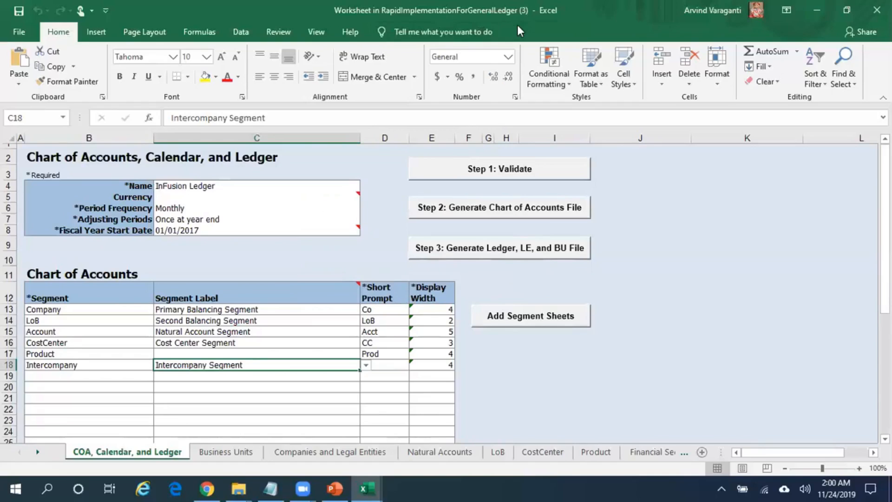